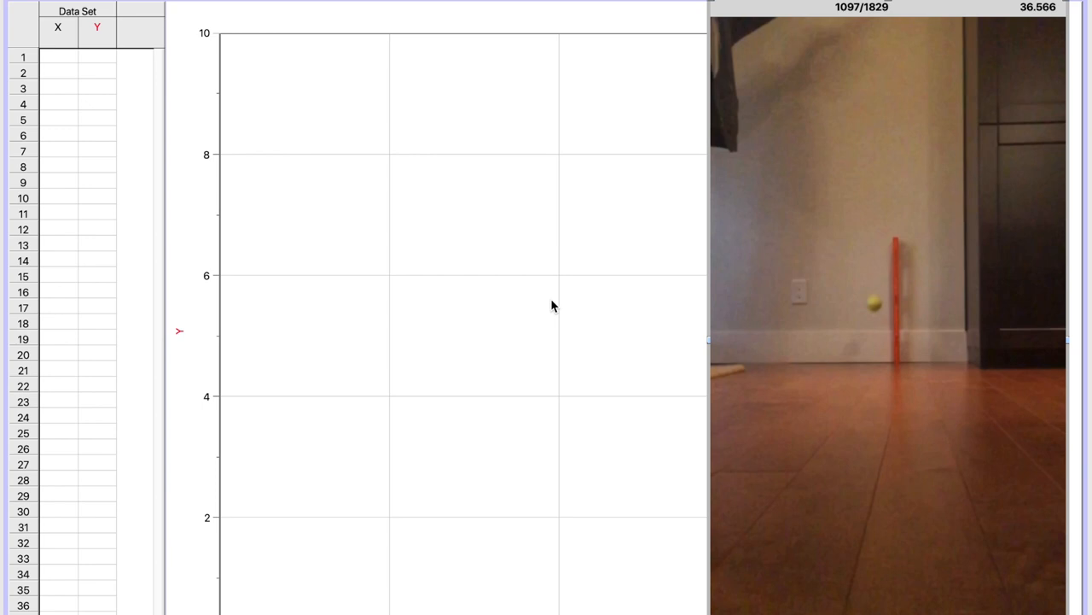
Step: Override the ball-drop movie's frame rate to 240 fps in Movie Options
{"action": "right_click", "coordinate": [851, 315]}
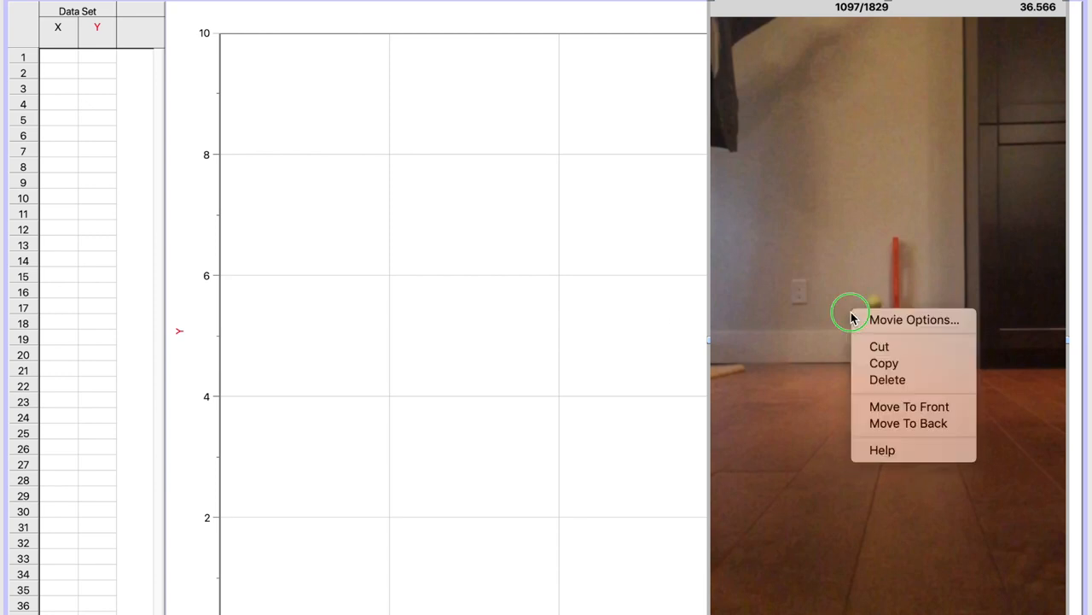
{"action": "left_click", "coordinate": [914, 319]}
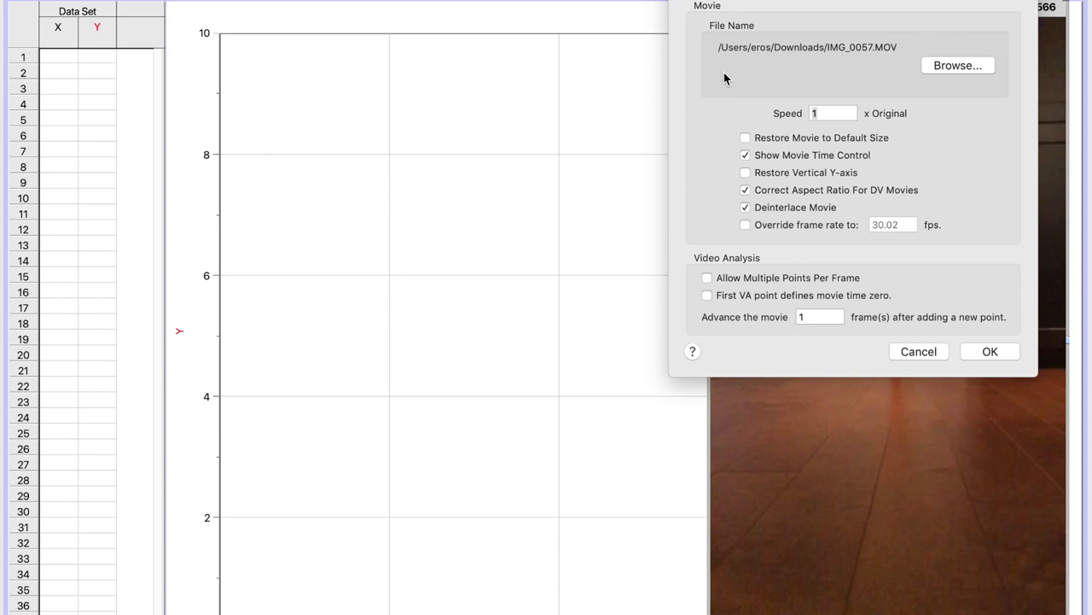
{"action": "left_click", "coordinate": [745, 224]}
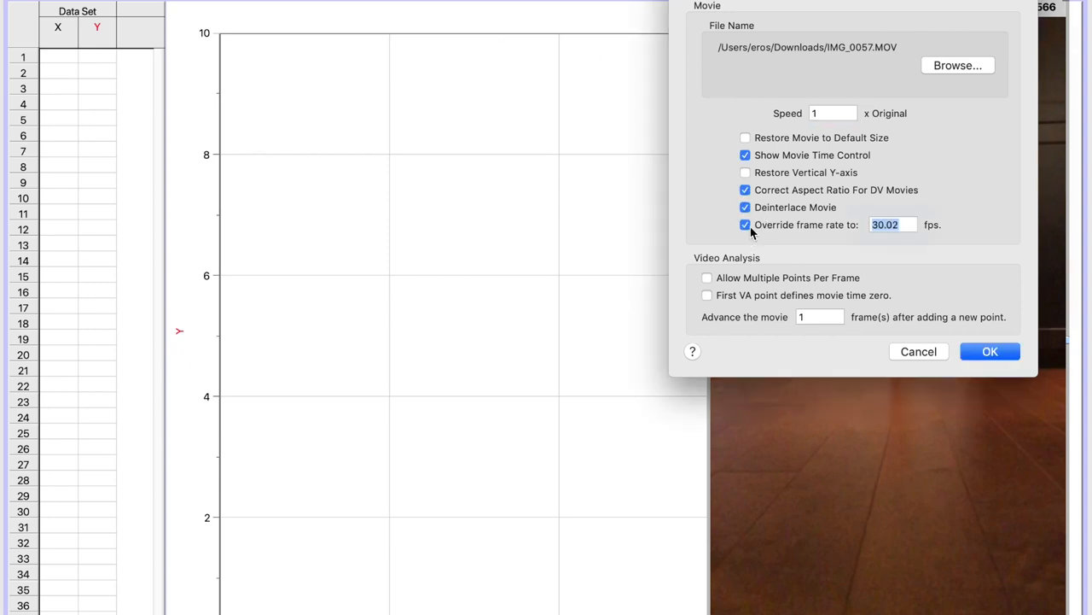
{"action": "left_click", "coordinate": [893, 224]}
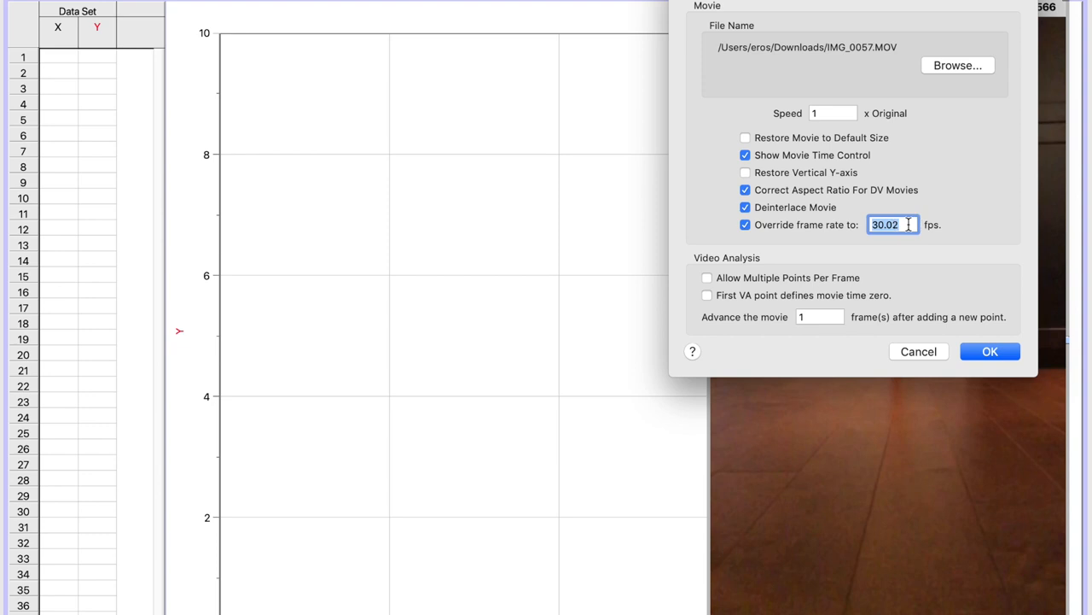
{"action": "type", "text": "240"}
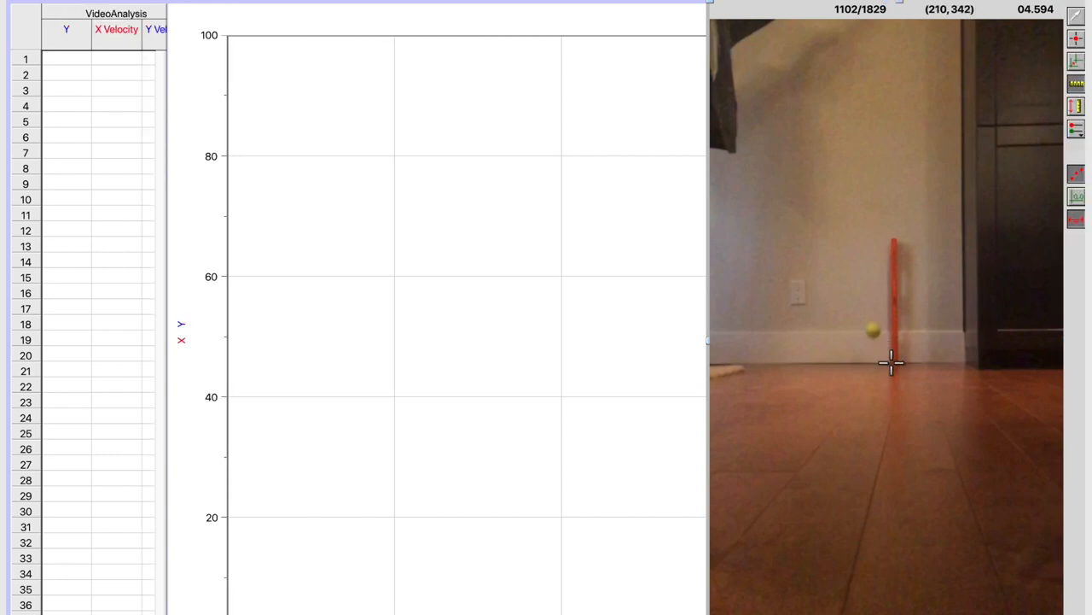
Step: Draw a scale line along the red stick and confirm it as 0.61 m
{"action": "left_click_drag", "start_coordinate": [891, 363], "coordinate": [890, 246]}
{"action": "type", "text": "0.61"}
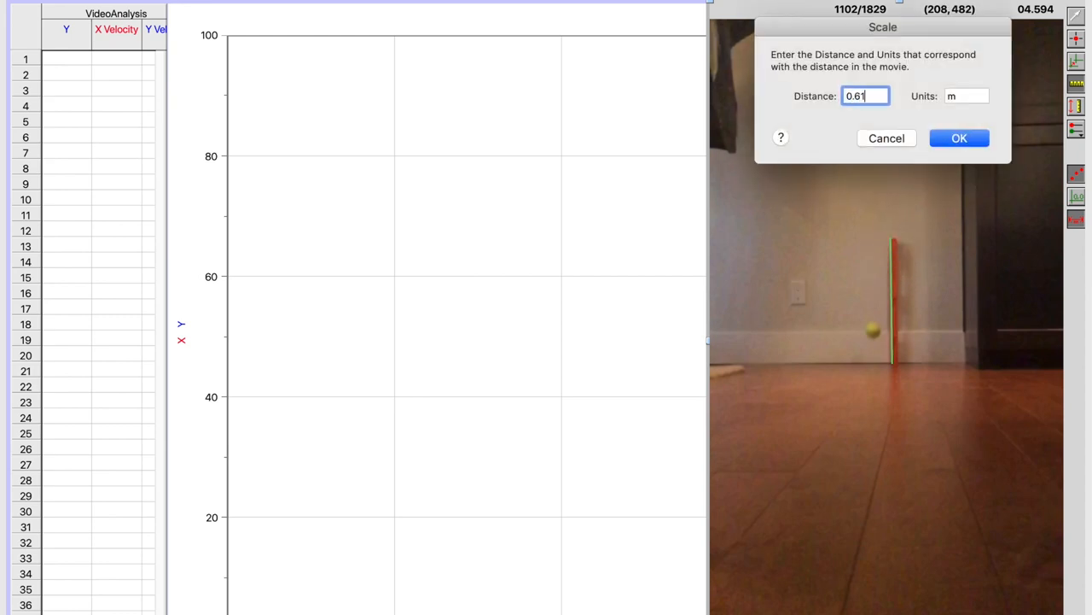
{"action": "left_click", "coordinate": [959, 138]}
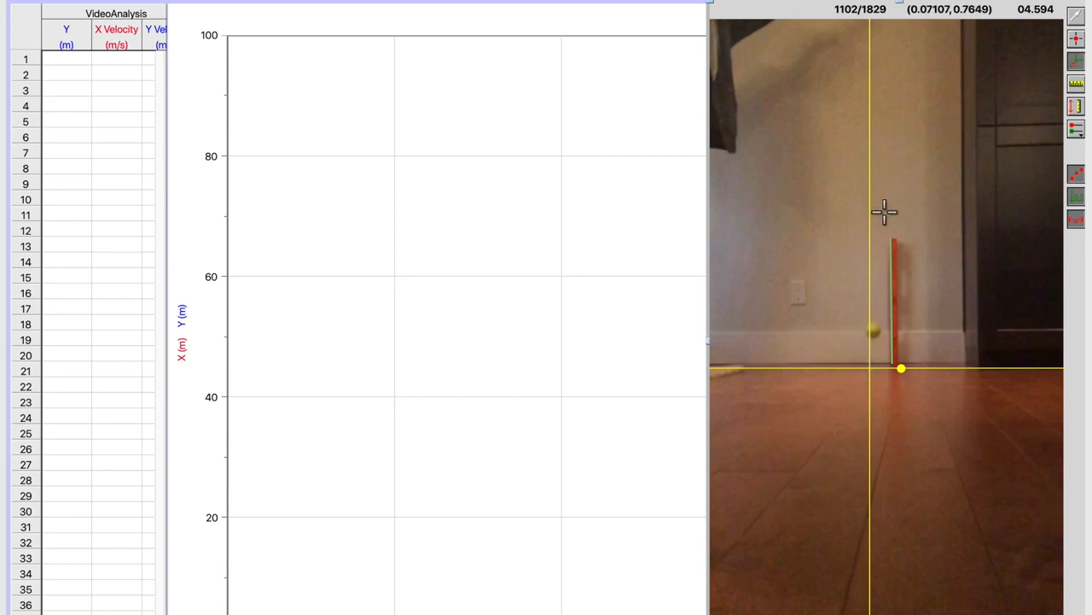
{"action": "mouse_move", "coordinate": [869, 369]}
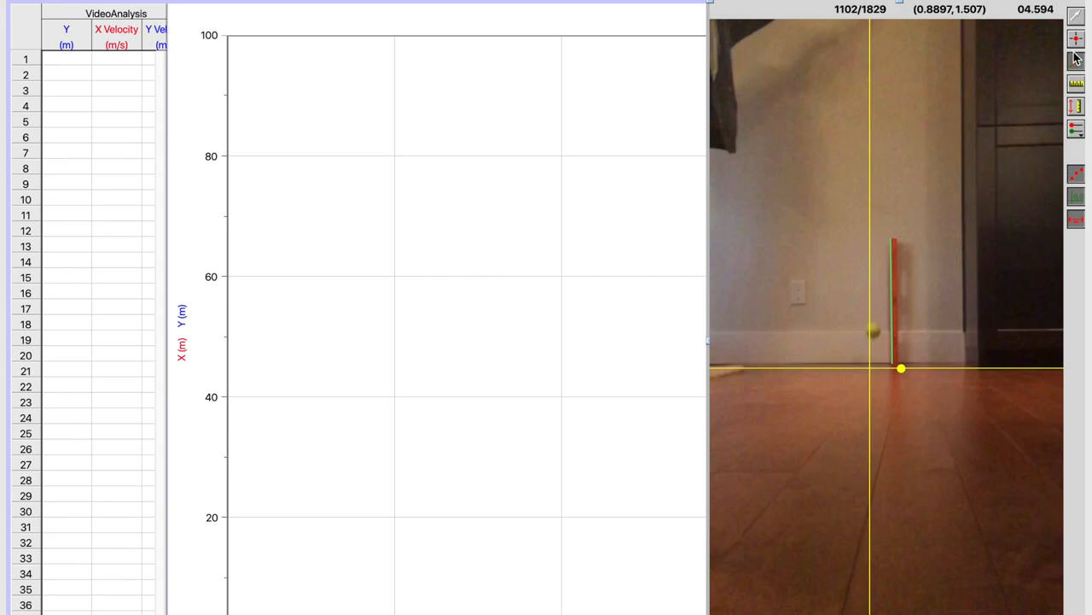
{"action": "mouse_move", "coordinate": [980, 289]}
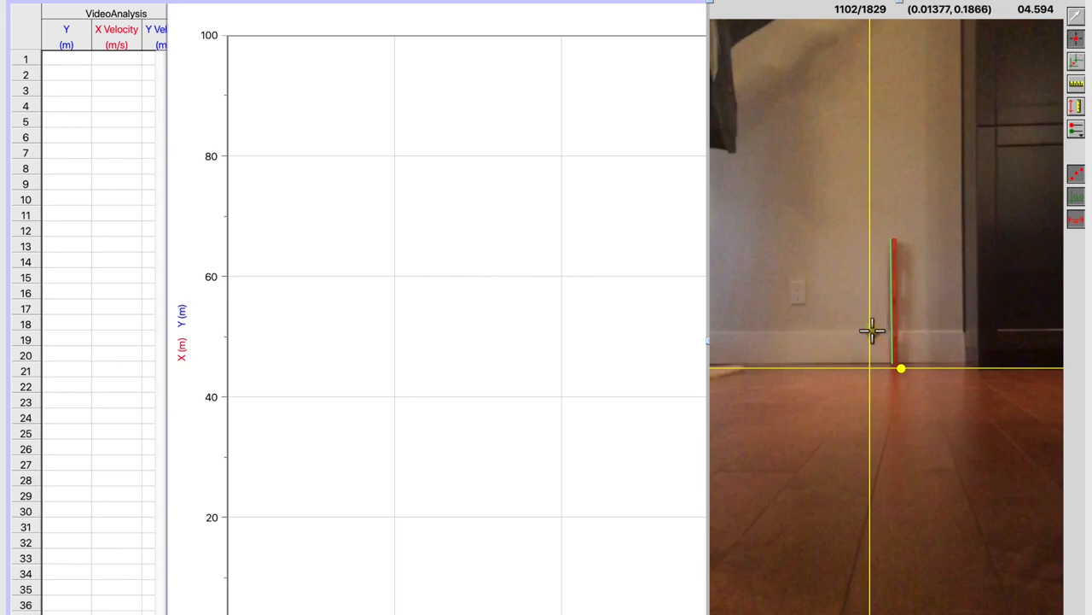
Step: Mark the ball's position in the current movie frame
{"action": "left_click", "coordinate": [873, 335]}
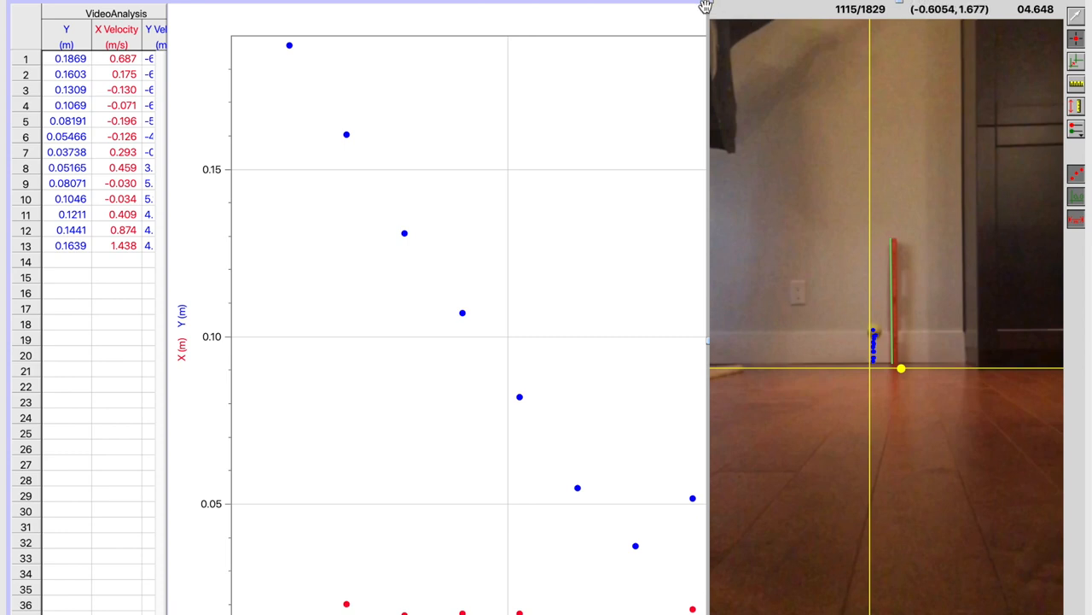
{"action": "mouse_move", "coordinate": [580, 564]}
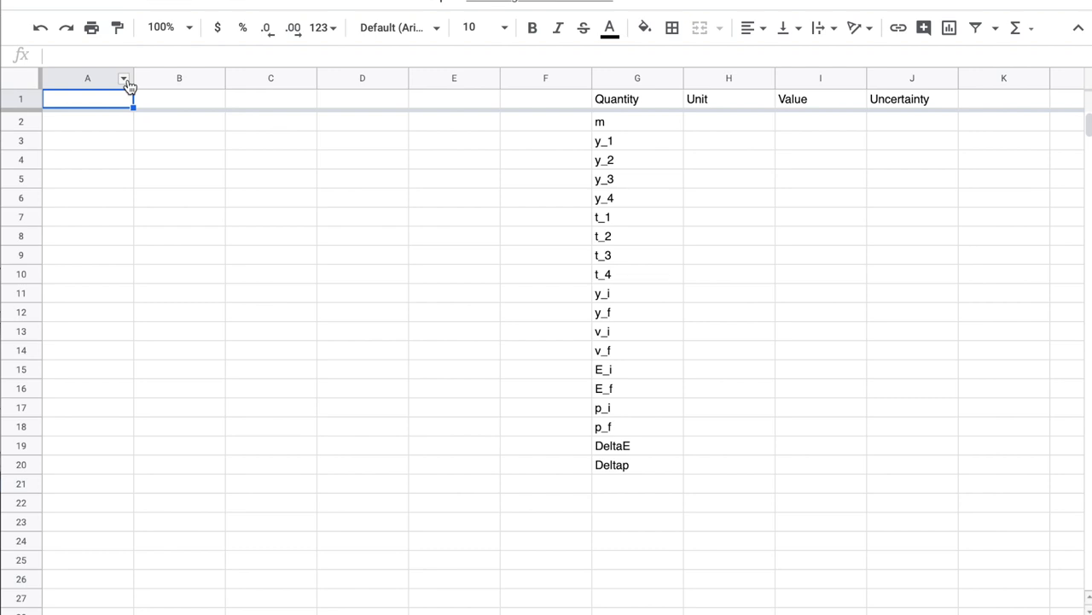
Step: Paste the tracked data at A2 and delete the two velocity columns
{"action": "left_click", "coordinate": [87, 121]}
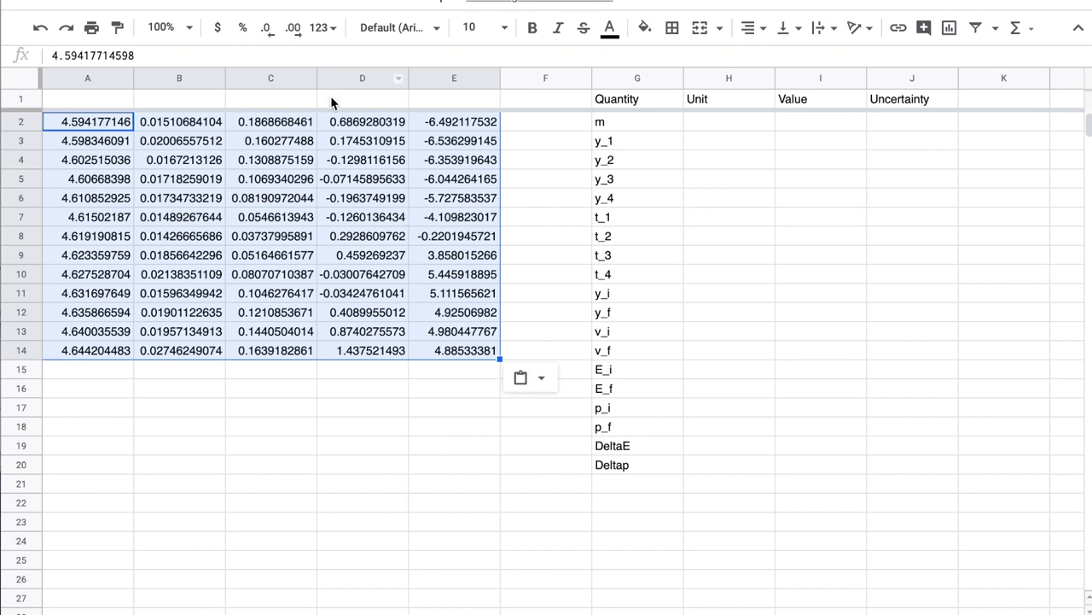
{"action": "left_click", "coordinate": [362, 159]}
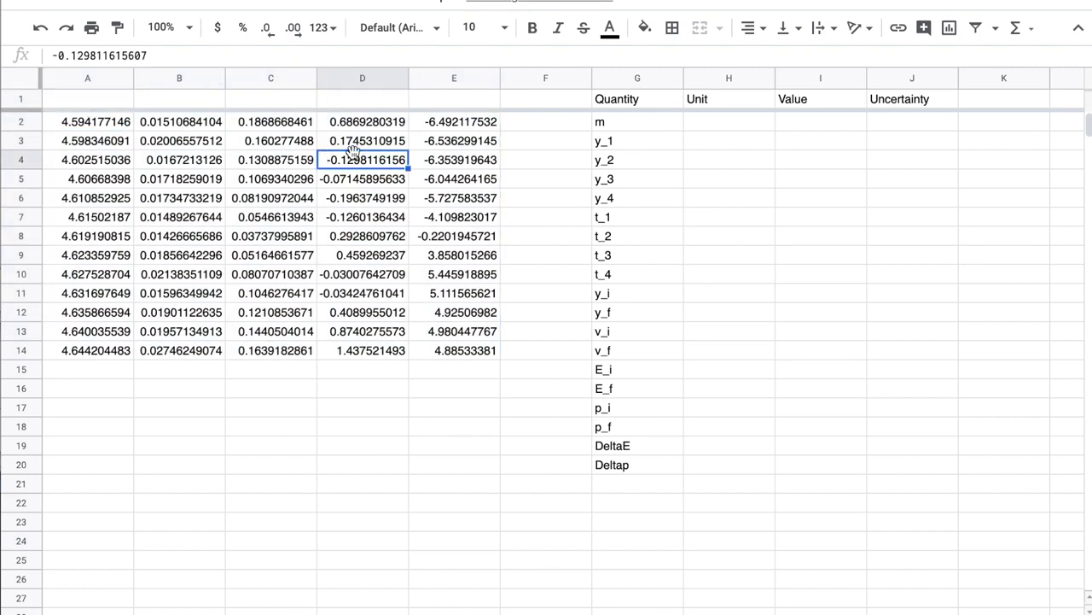
{"action": "left_click", "coordinate": [362, 77]}
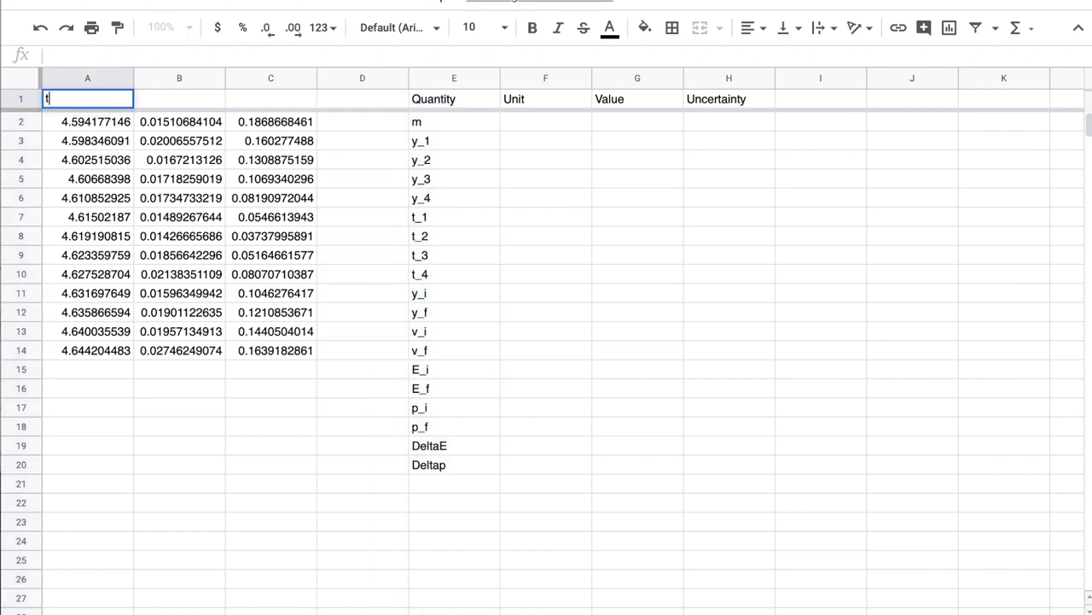
Step: Label columns A1:C1 as t (s), X (m) and Y (m)
{"action": "type", "text": "t (s)"}
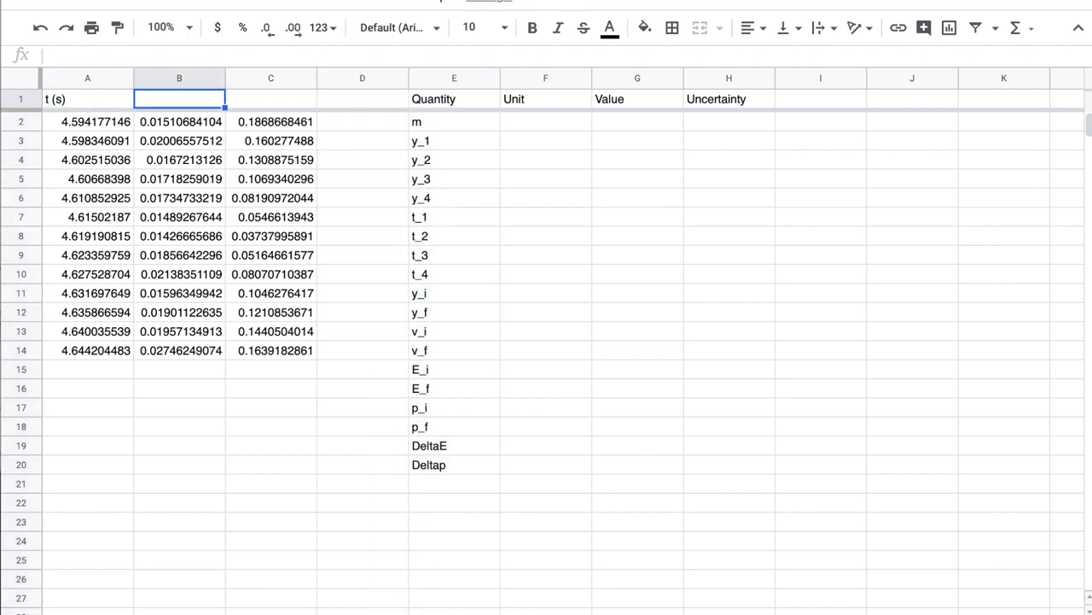
{"action": "type", "text": "X (m)"}
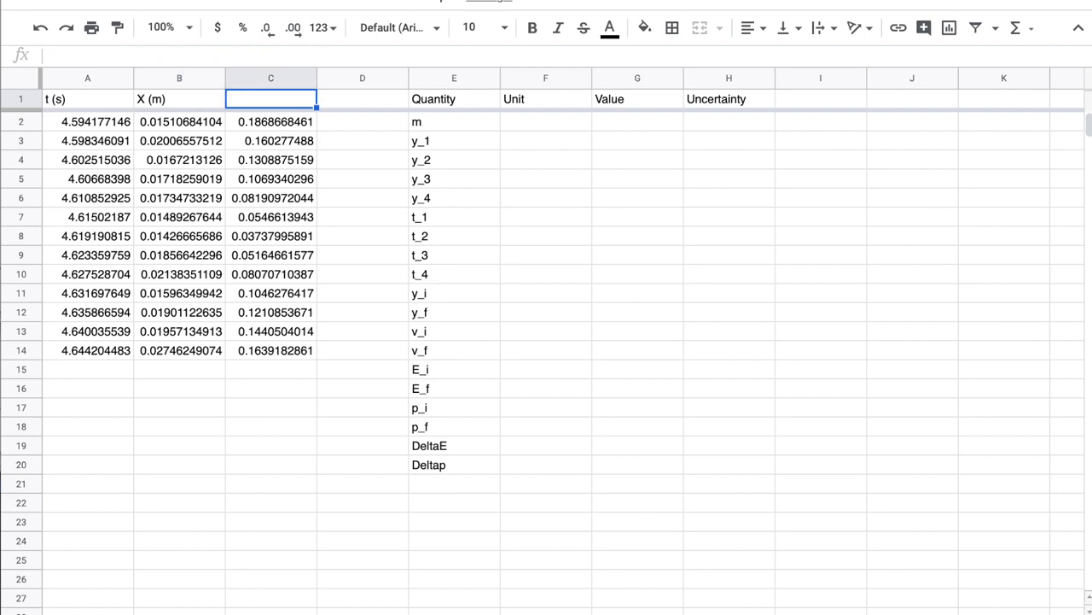
{"action": "type", "text": "Y (m)"}
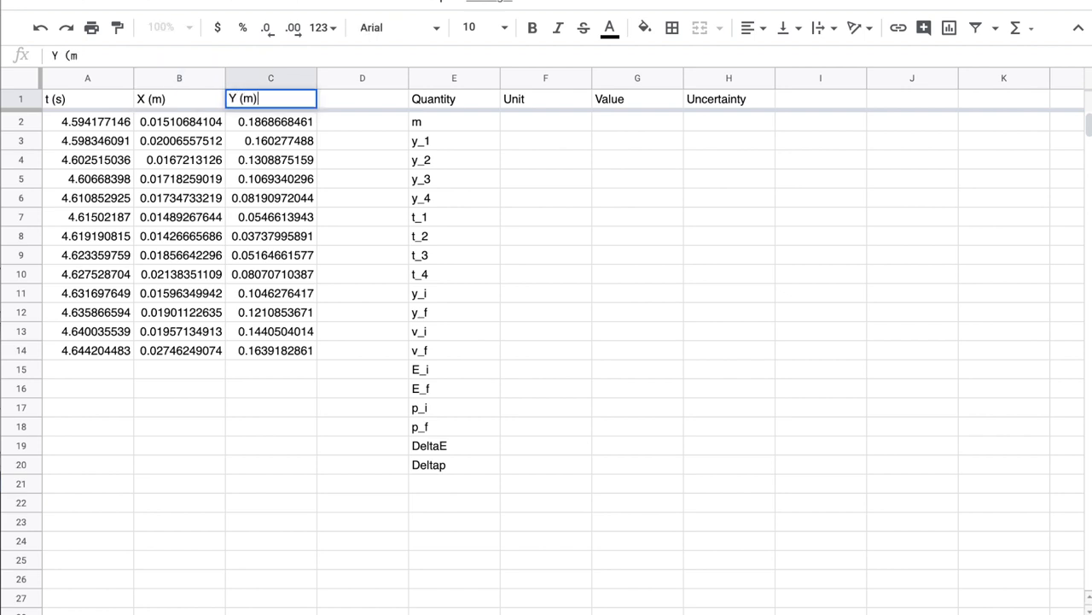
{"action": "left_click", "coordinate": [180, 122]}
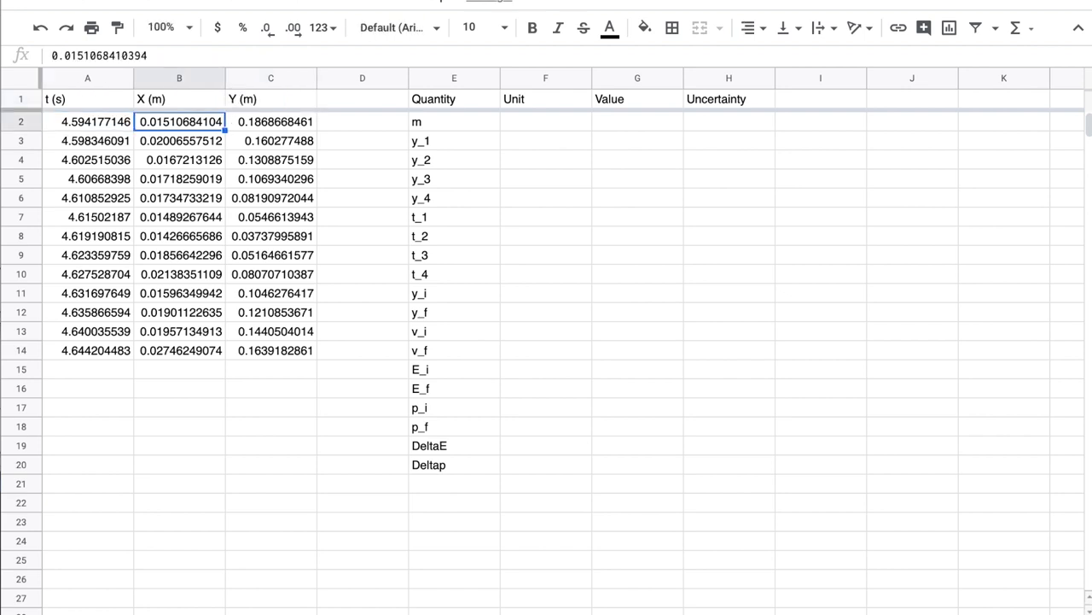
{"action": "left_click", "coordinate": [453, 98]}
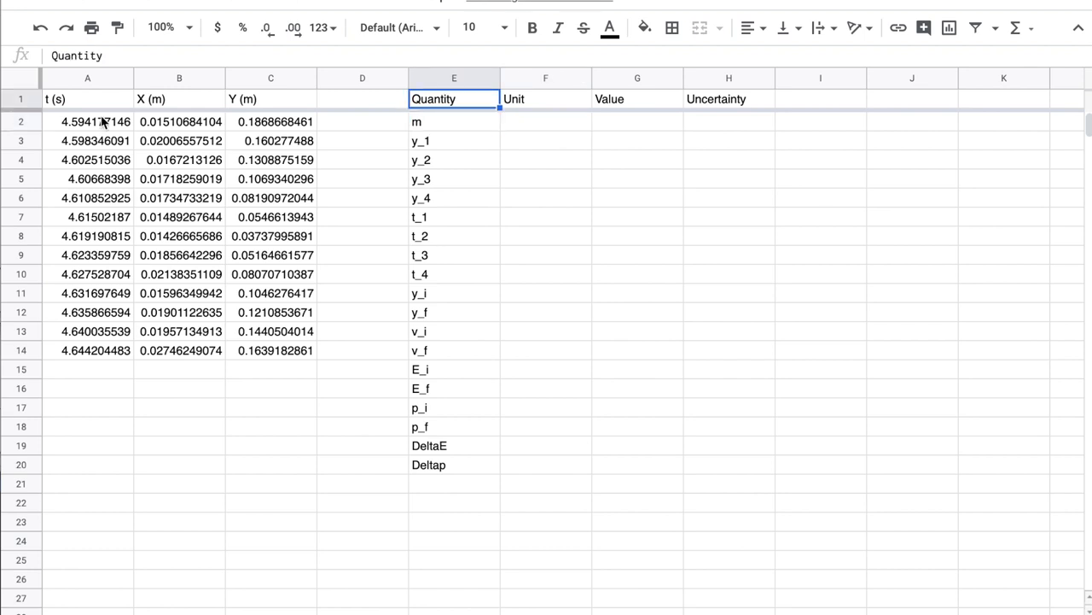
Step: Enter kg as the mass unit and 0.058 as the ball's mass
{"action": "left_click_drag", "start_coordinate": [433, 99], "coordinate": [723, 464]}
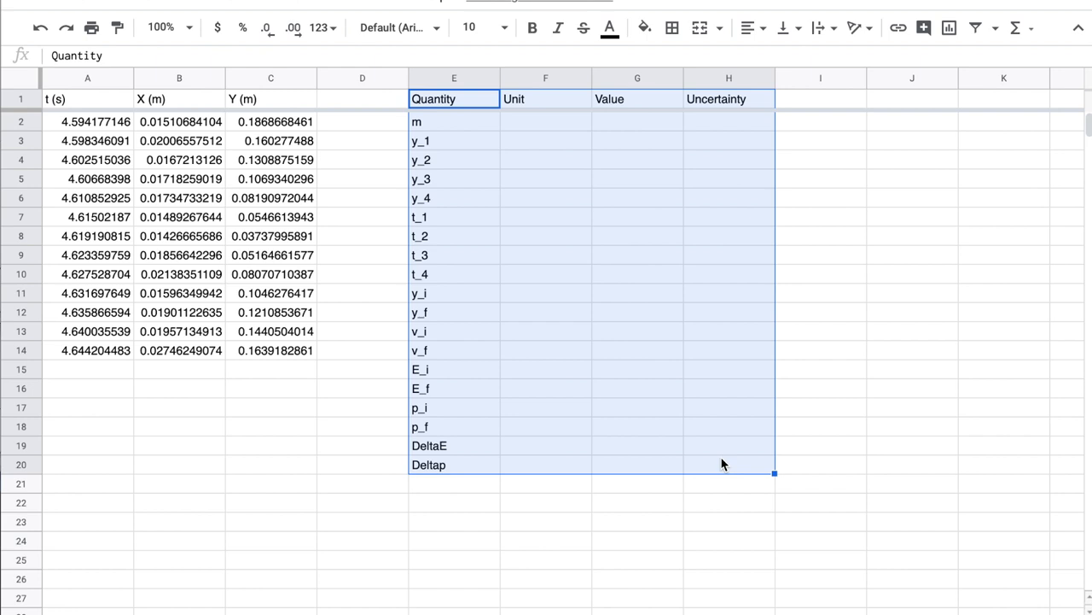
{"action": "mouse_move", "coordinate": [733, 451]}
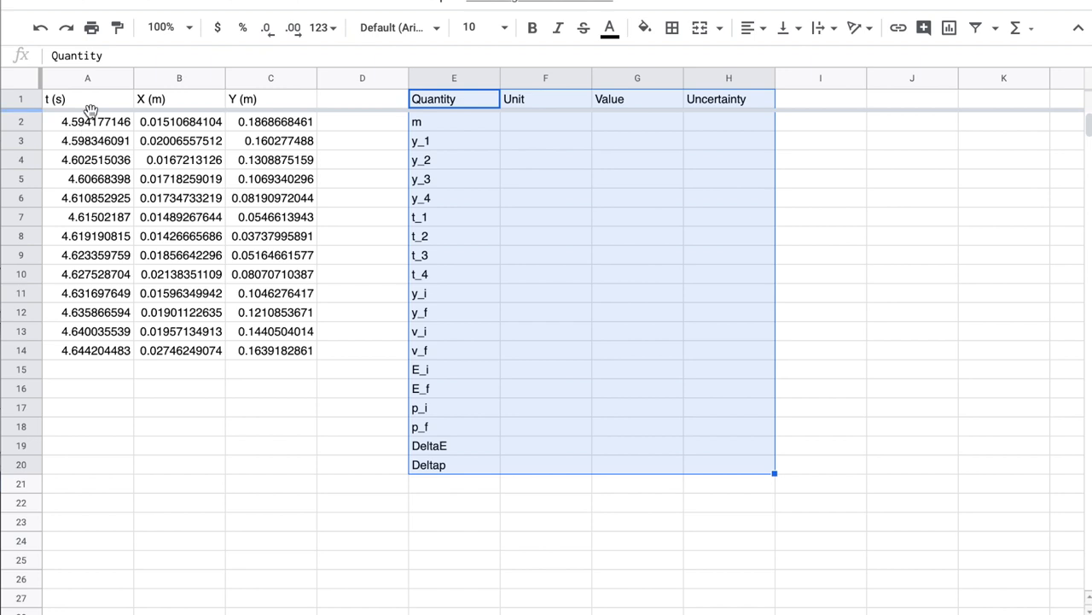
{"action": "left_click", "coordinate": [546, 160]}
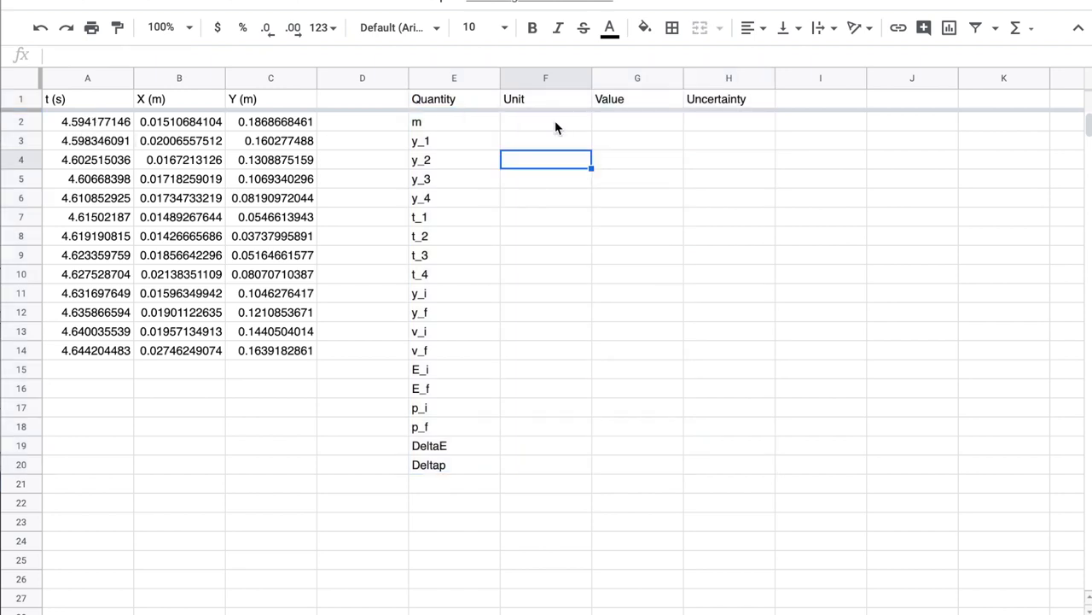
{"action": "type", "text": "kg"}
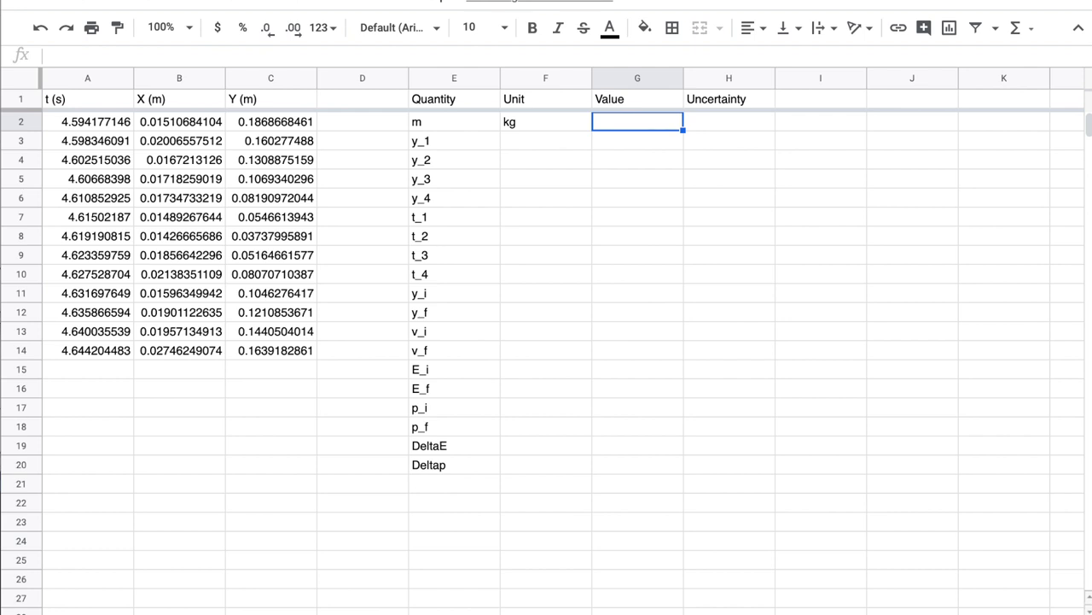
{"action": "type", "text": "0.058"}
{"action": "left_click", "coordinate": [729, 121]}
{"action": "type", "text": "0.005"}
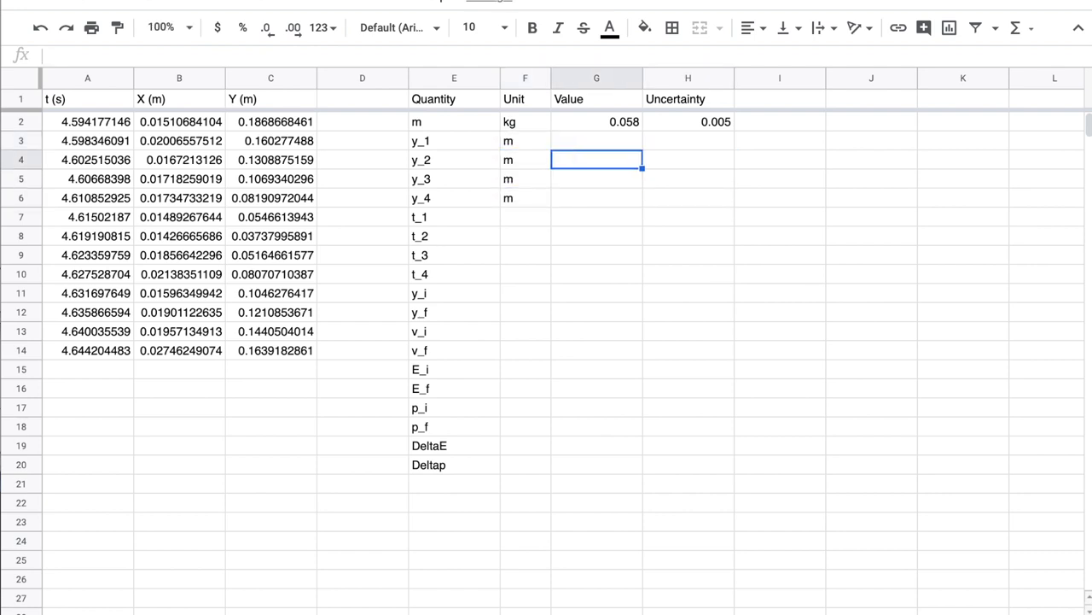
Step: Enter formulas in G3 and G4 referencing heights in the Y (m) column
{"action": "left_click", "coordinate": [597, 140]}
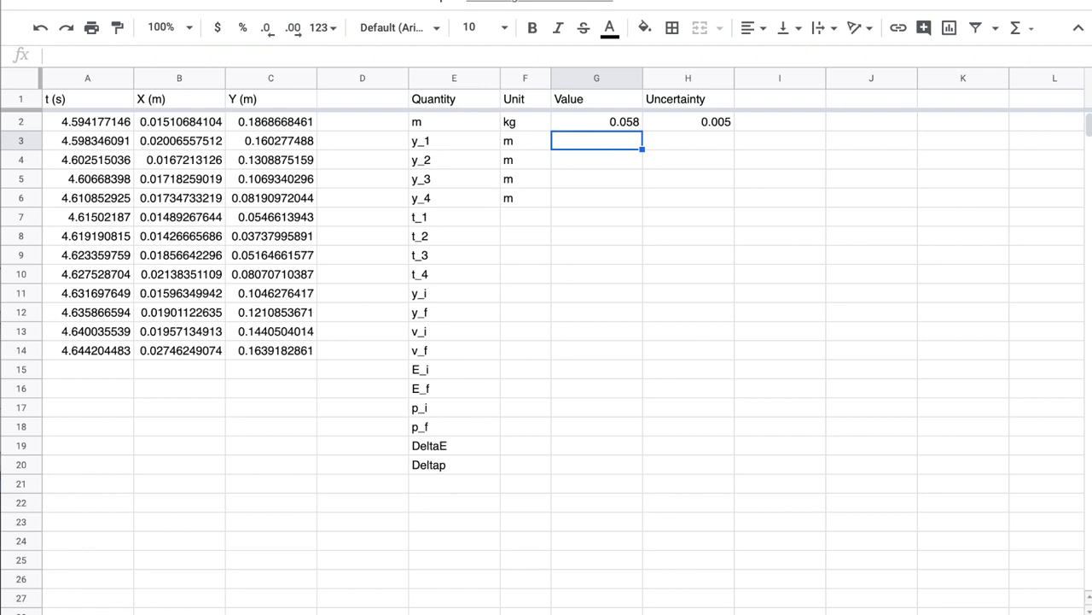
{"action": "type", "text": "="}
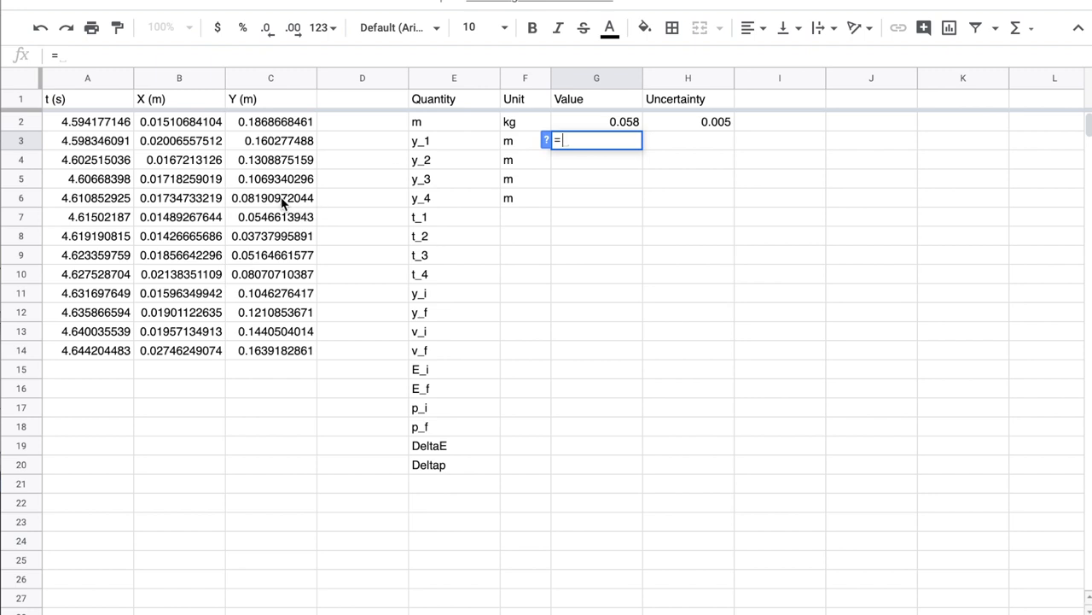
{"action": "mouse_move", "coordinate": [250, 192]}
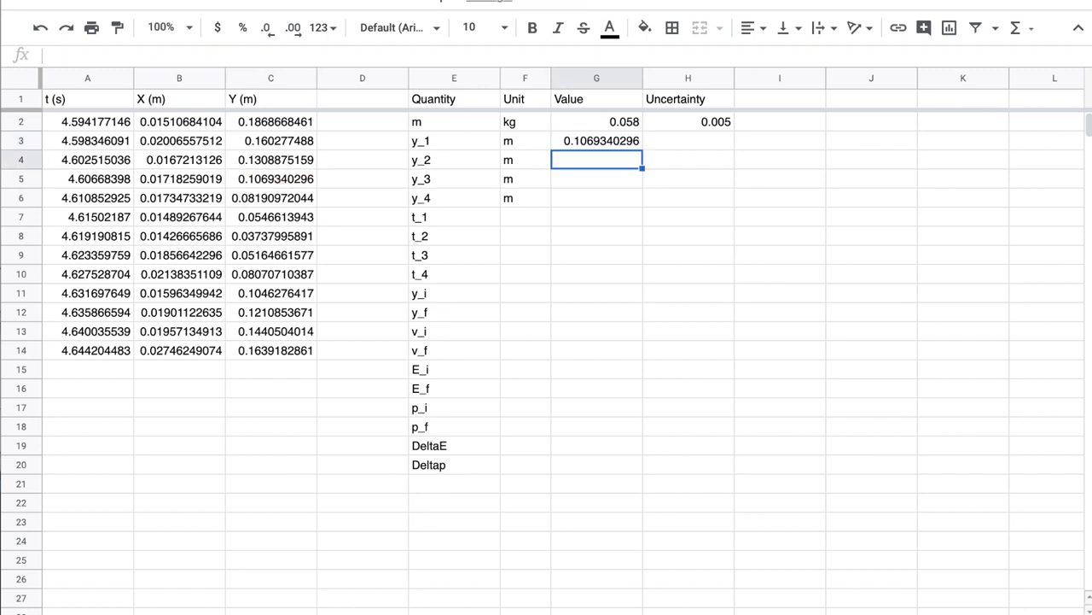
{"action": "type", "text": "="}
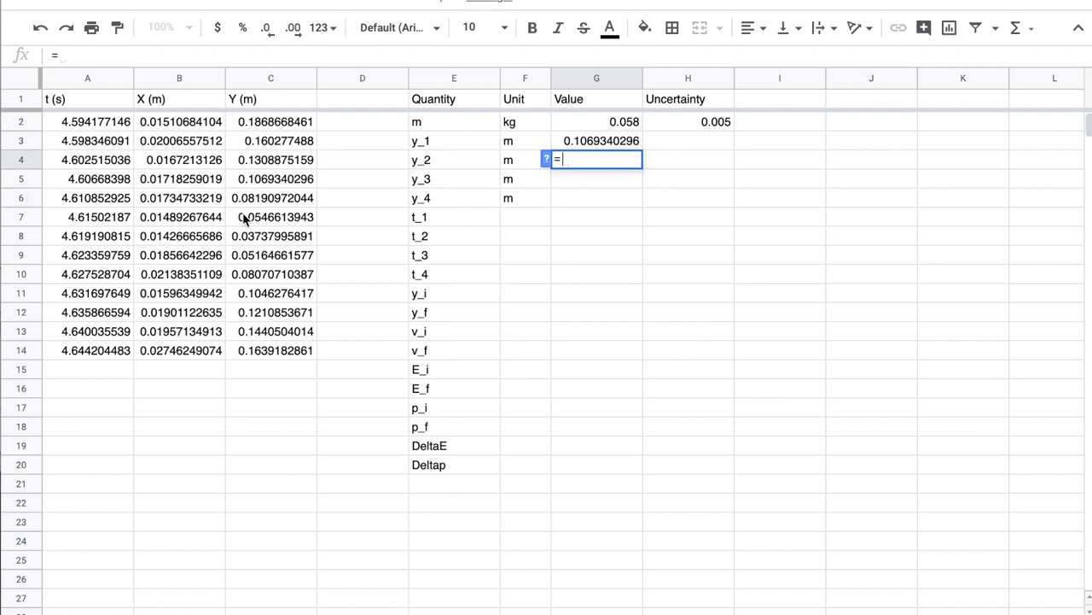
{"action": "key", "text": "enter"}
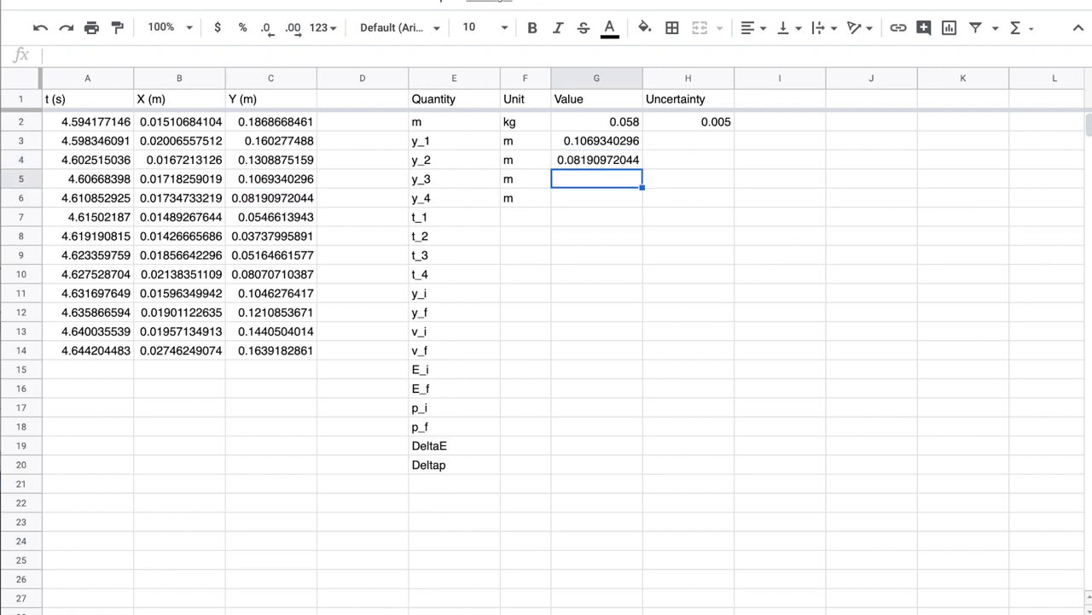
{"action": "type", "text": "="}
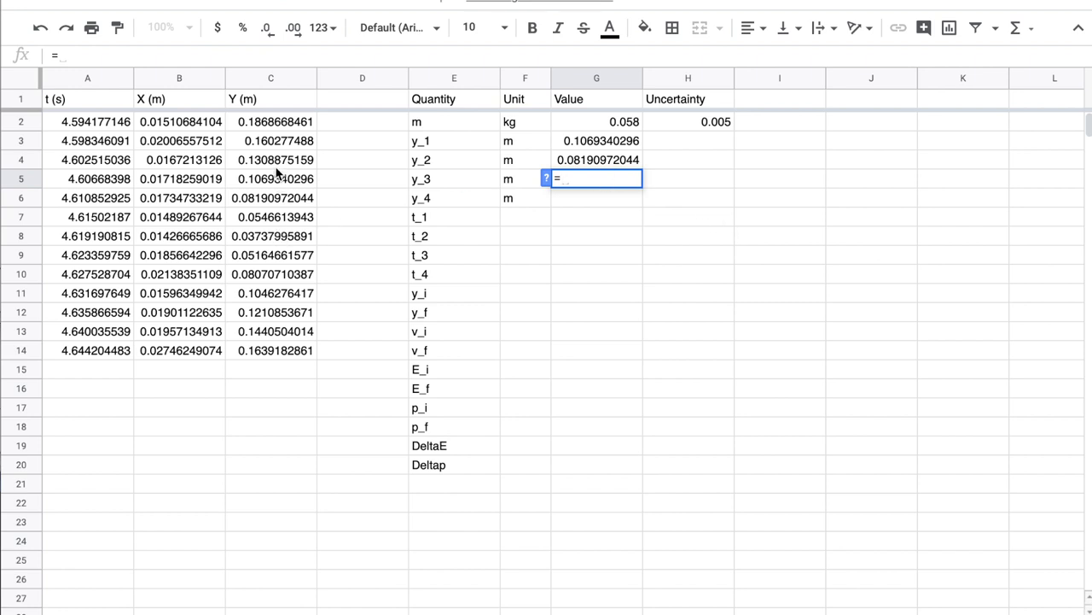
{"action": "mouse_move", "coordinate": [272, 293]}
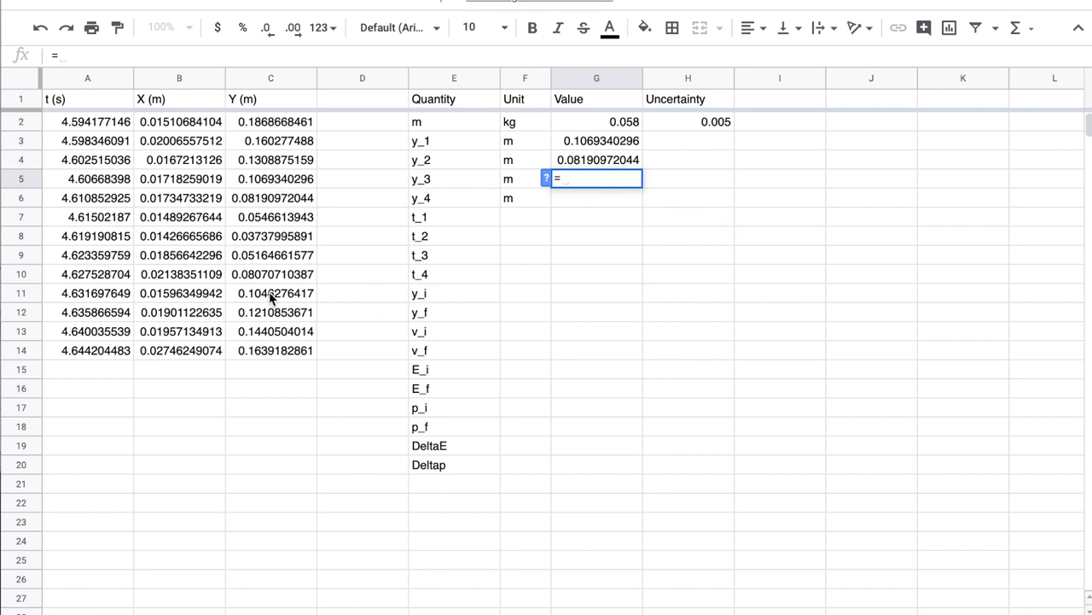
{"action": "left_click", "coordinate": [270, 274]}
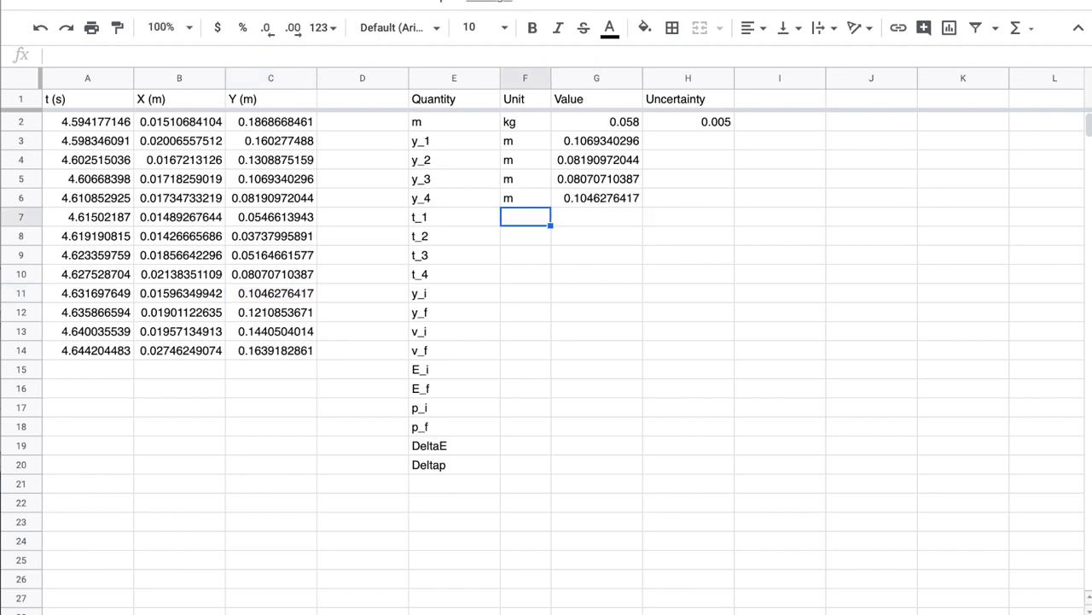
Step: Set unit s for t_1–t_4 and link their values to column A times, ending with =A10
{"action": "type", "text": "s"}
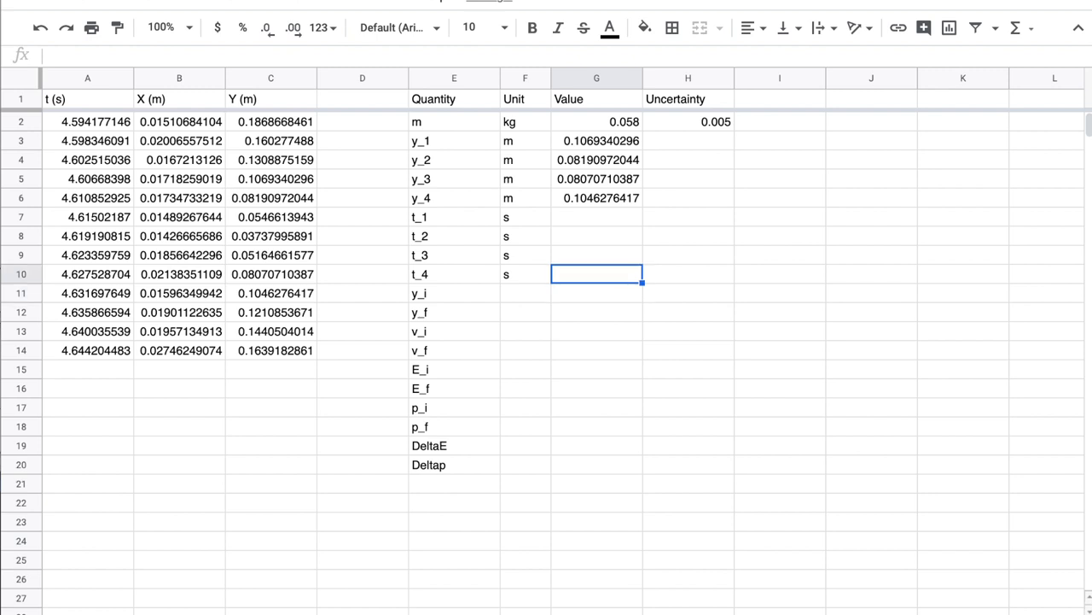
{"action": "type", "text": "="}
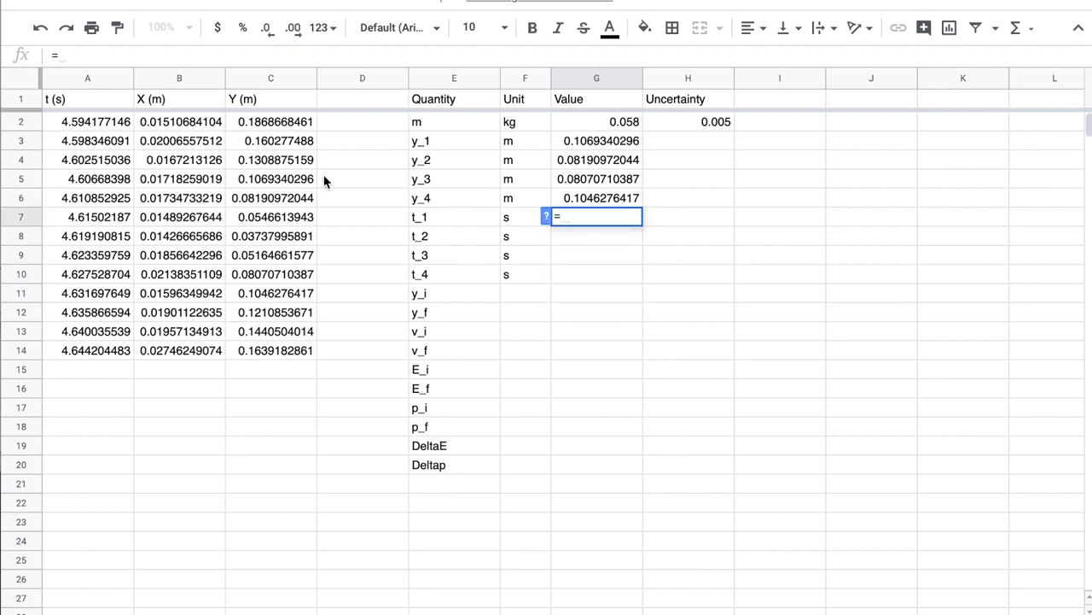
{"action": "left_click", "coordinate": [597, 141]}
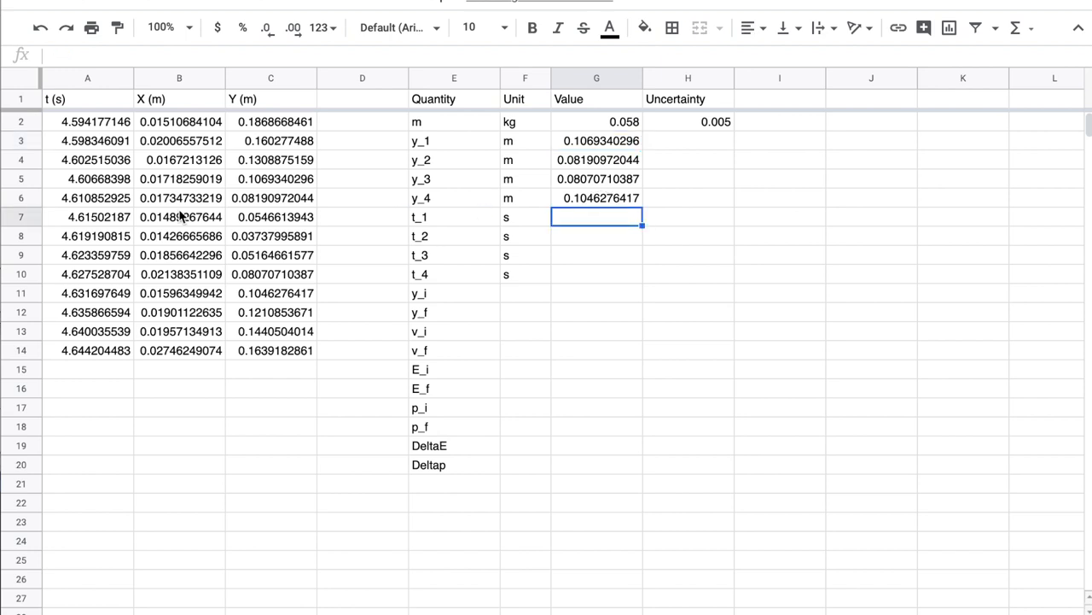
{"action": "left_click", "coordinate": [87, 216]}
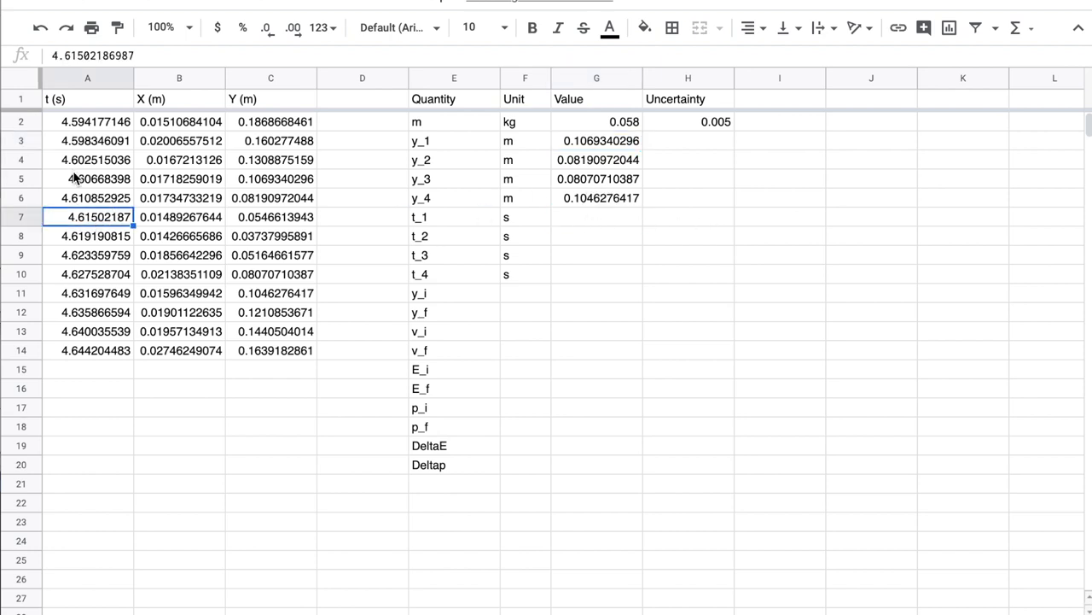
{"action": "left_click", "coordinate": [596, 216]}
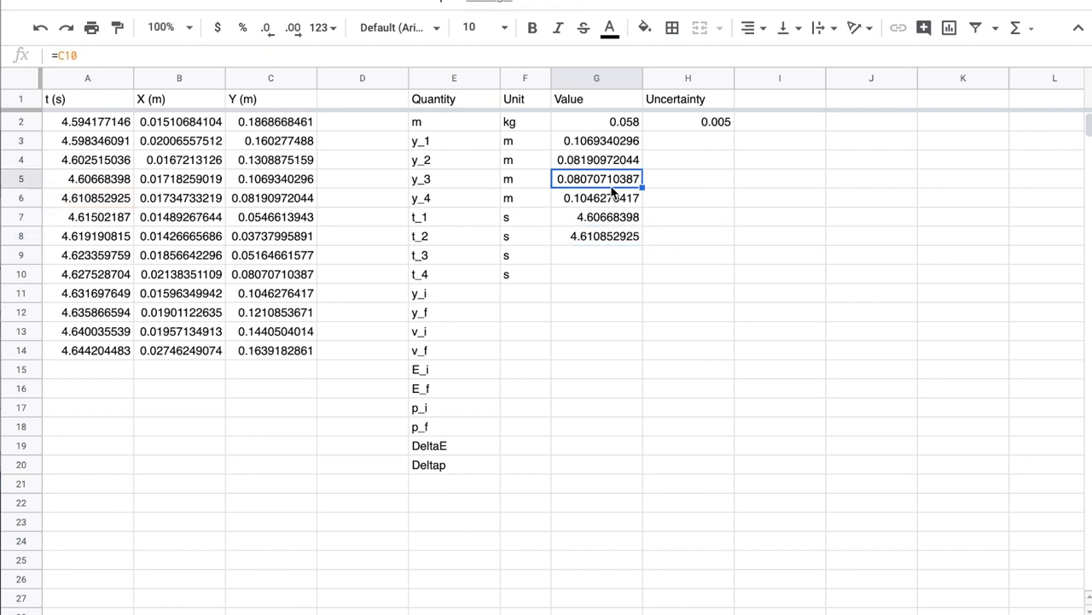
{"action": "mouse_move", "coordinate": [605, 262]}
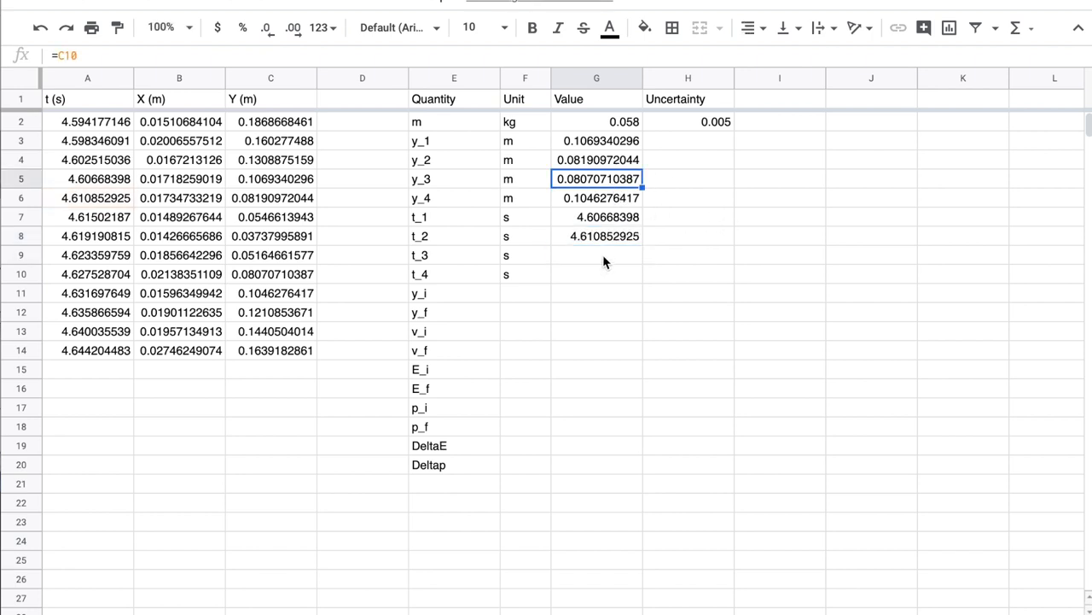
{"action": "type", "text": "=A10"}
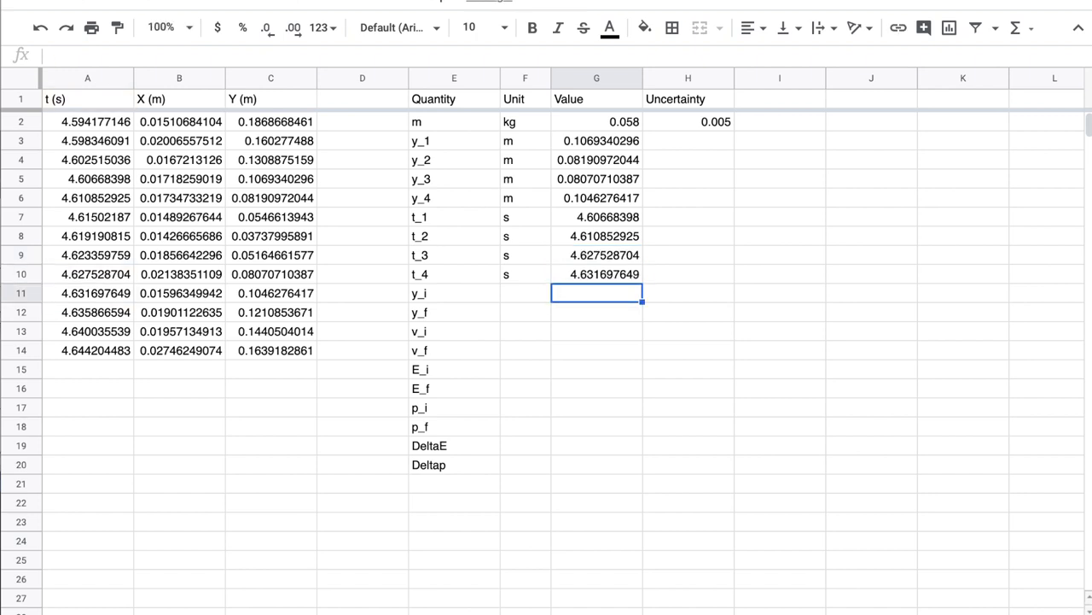
Step: Give y_i unit m and the formula =(G3+G4)/2
{"action": "left_click", "coordinate": [525, 293]}
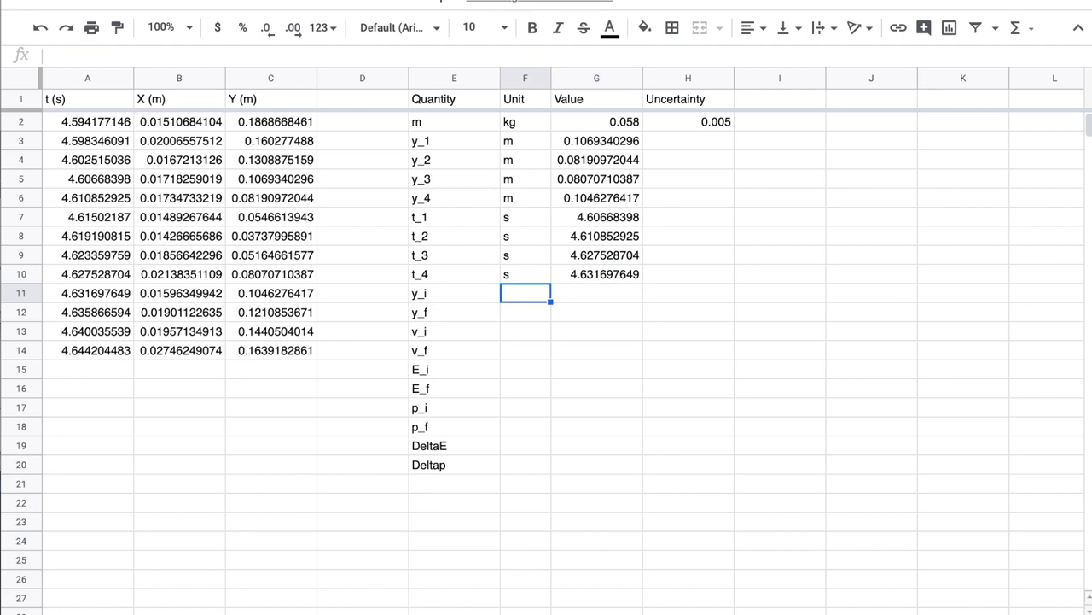
{"action": "type", "text": "m"}
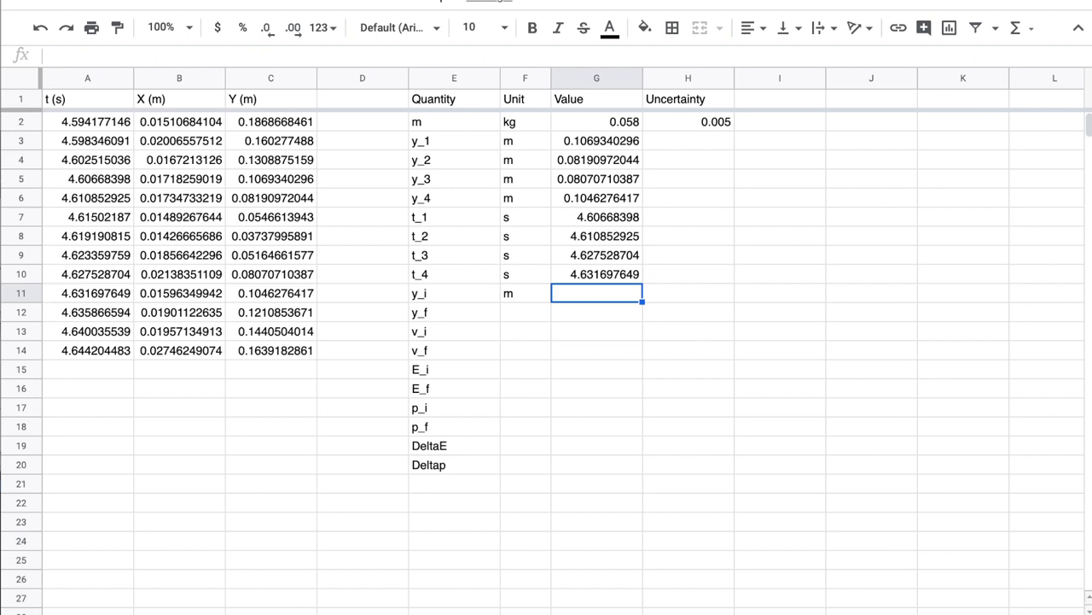
{"action": "type", "text": "="}
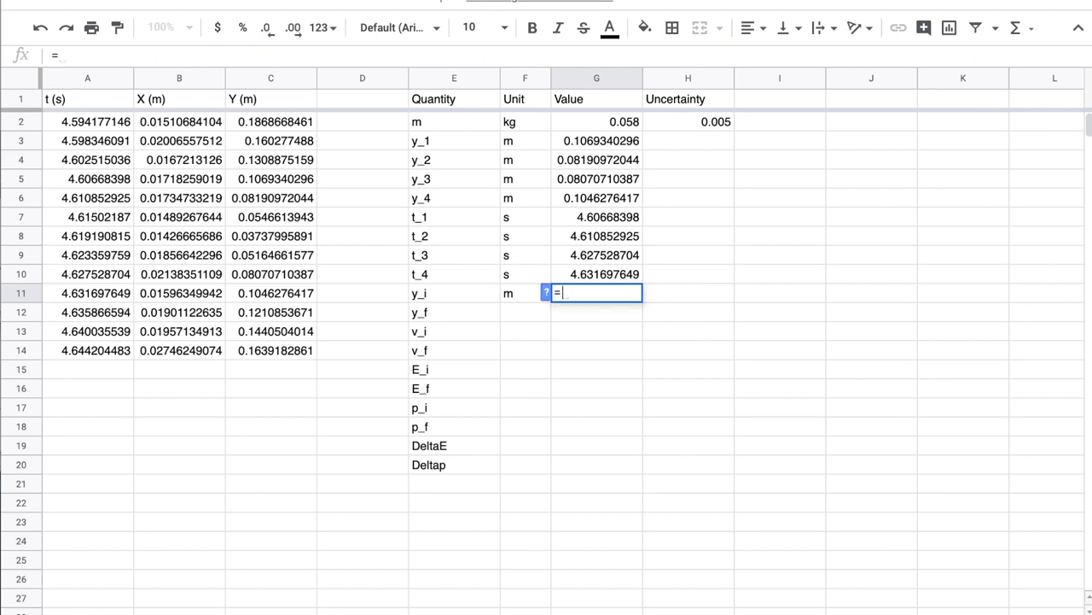
{"action": "type", "text": "("}
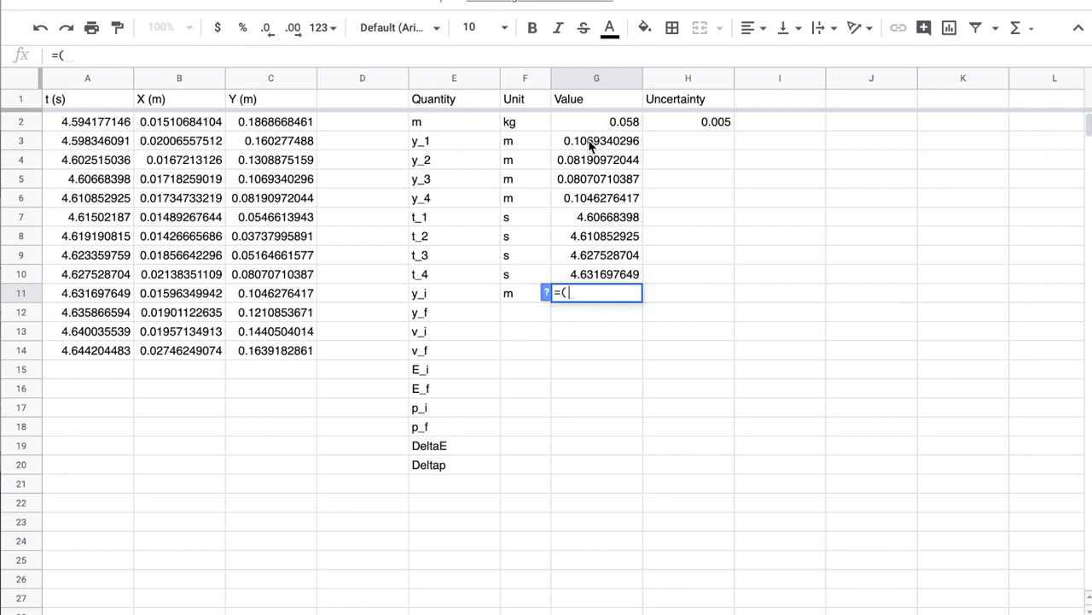
{"action": "left_click", "coordinate": [597, 140]}
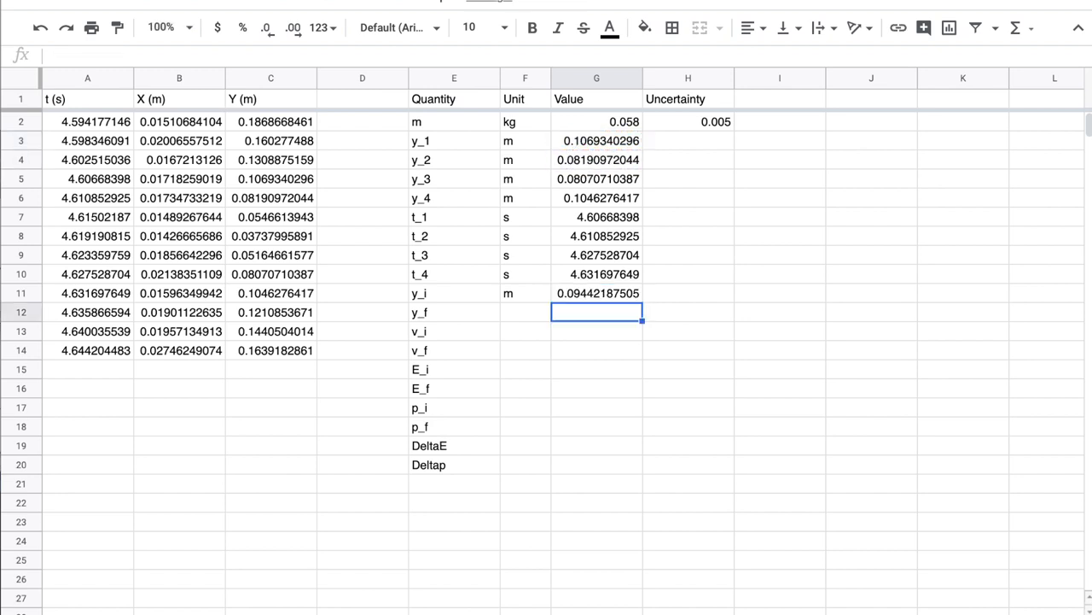
{"action": "left_click", "coordinate": [597, 292]}
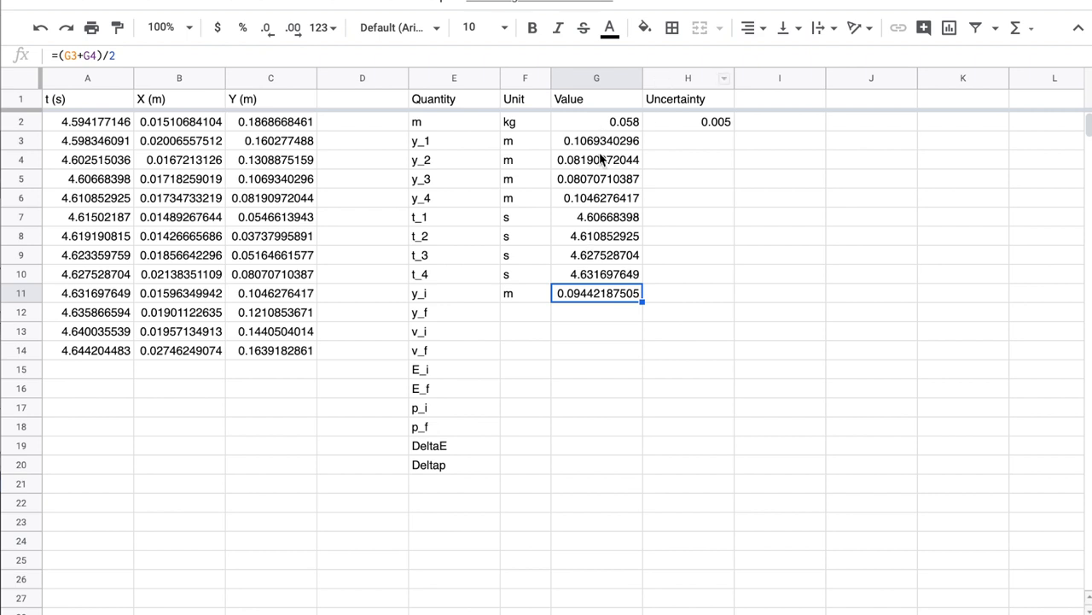
{"action": "mouse_move", "coordinate": [583, 156]}
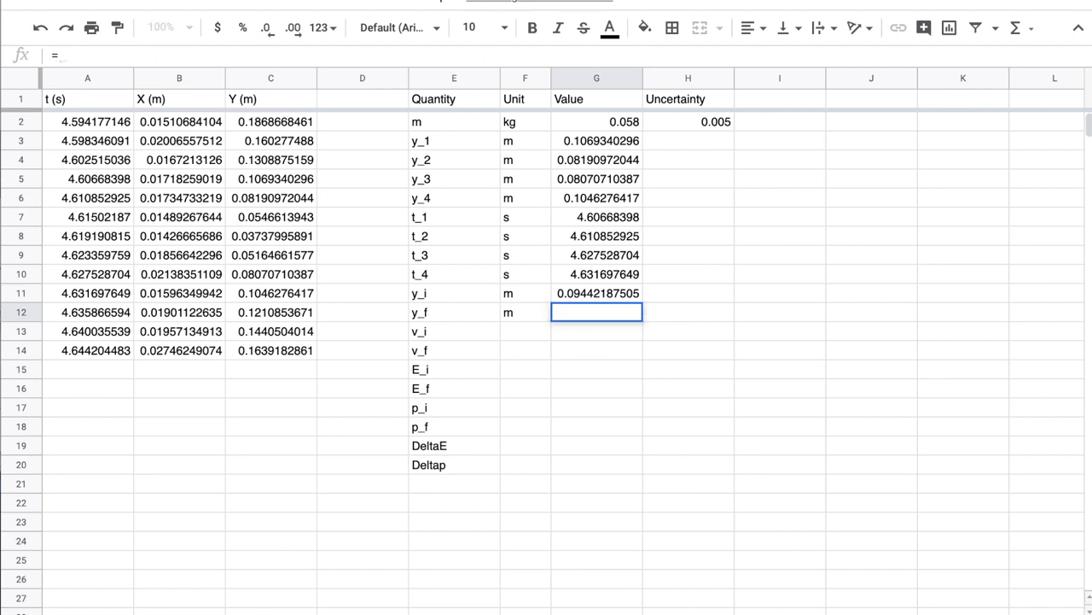
Step: Compute y_f in G12 as =(G5+G6)/2
{"action": "type", "text": "="}
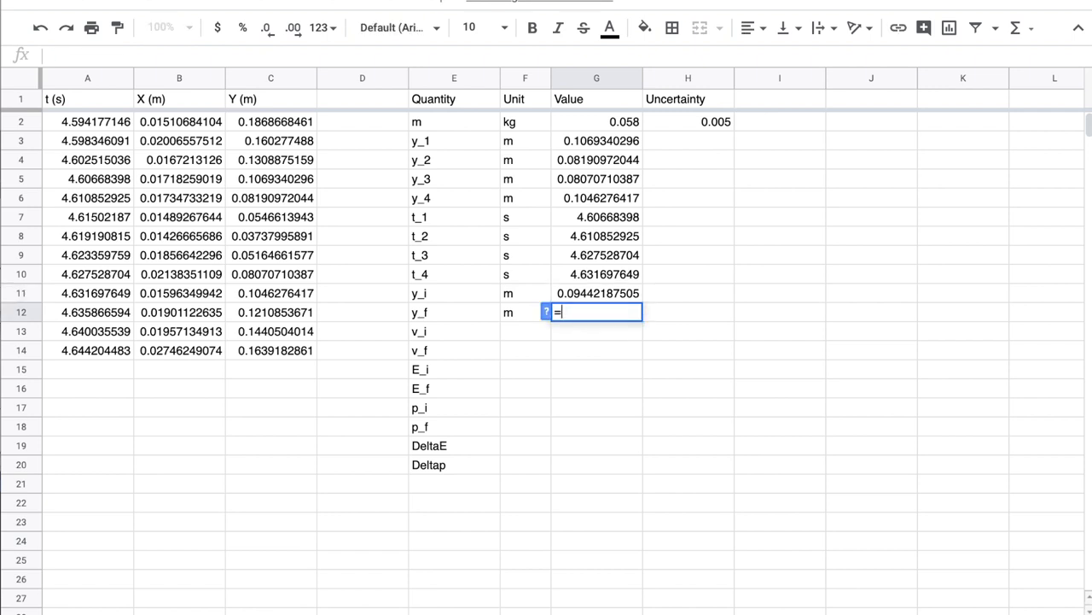
{"action": "type", "text": "("}
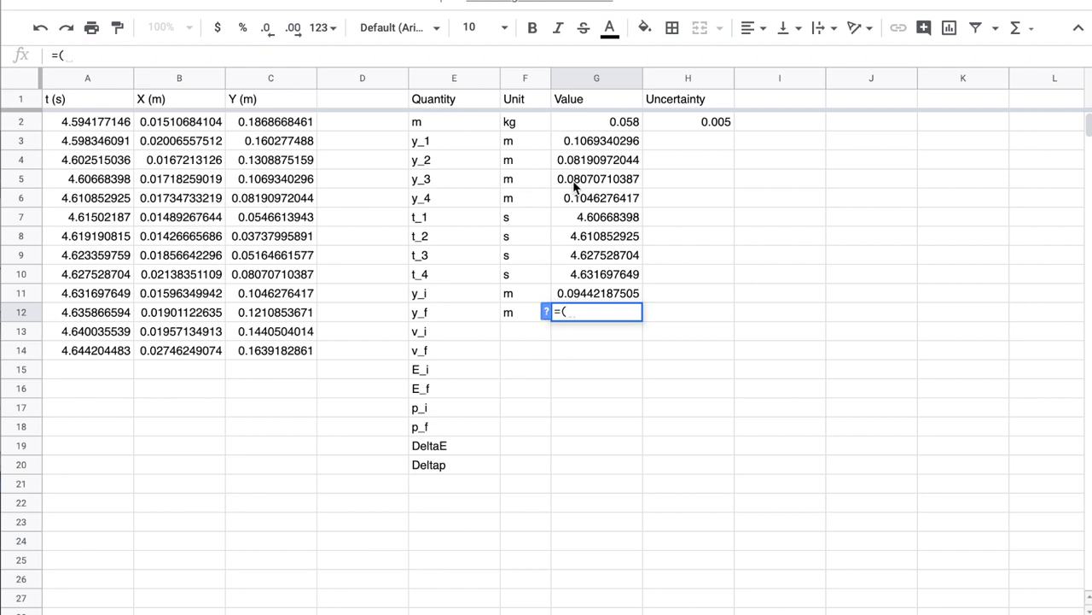
{"action": "left_click", "coordinate": [595, 179]}
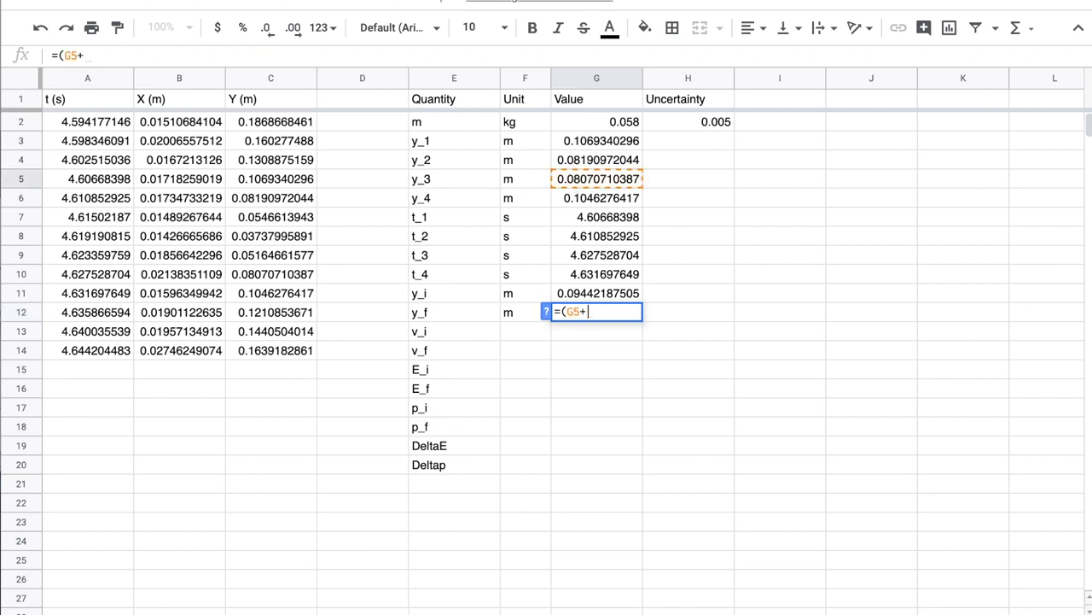
{"action": "type", "text": "G6)/"}
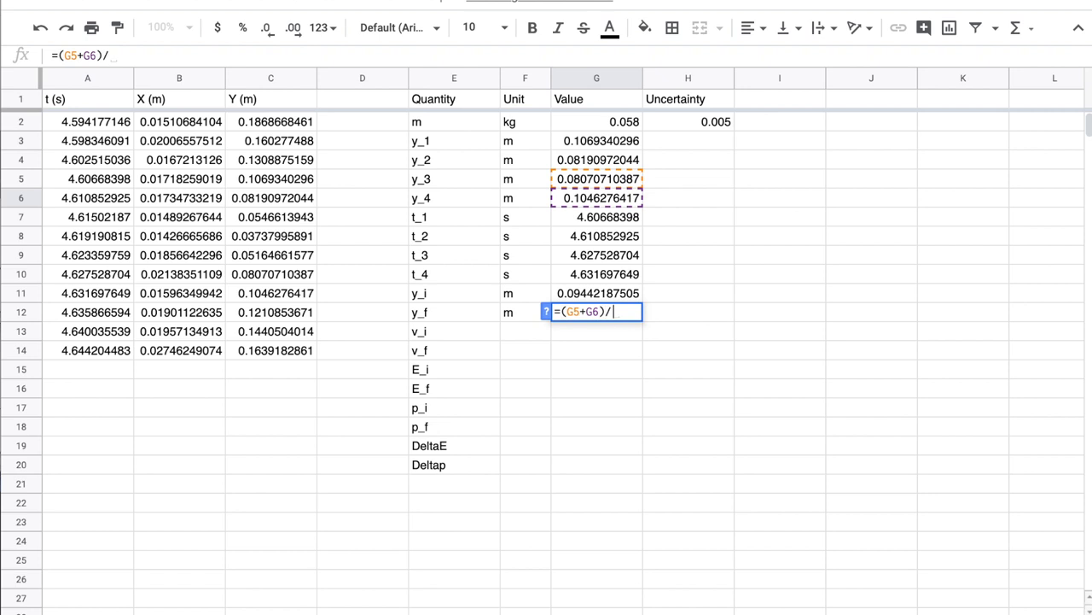
{"action": "key", "text": "Enter"}
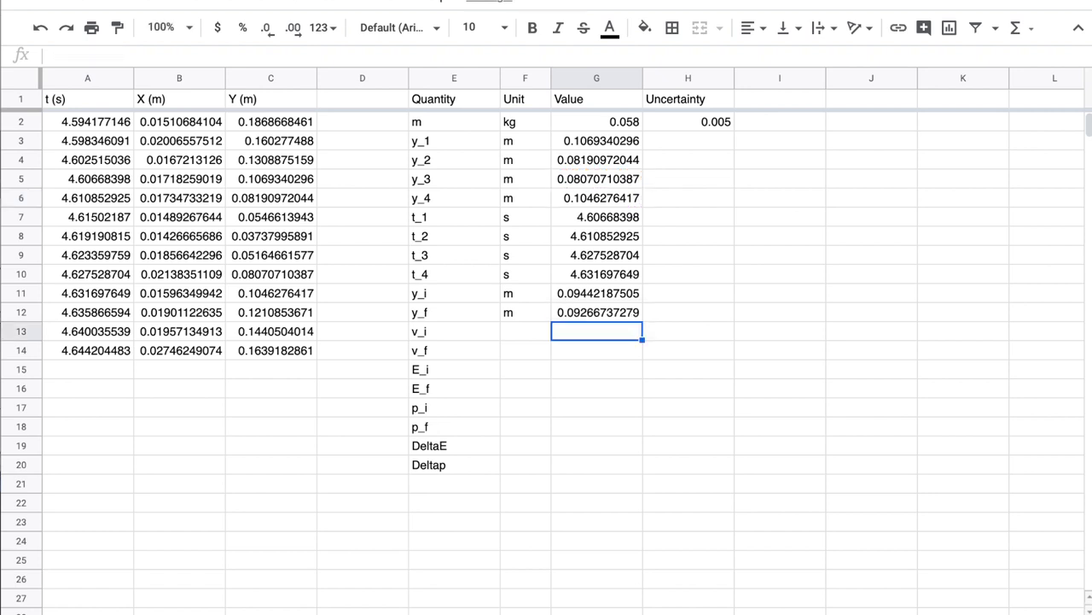
Step: Give v_i unit m/s and the formula =(G3-G4)/(G7-G8), then check both cells
{"action": "type", "text": "m"}
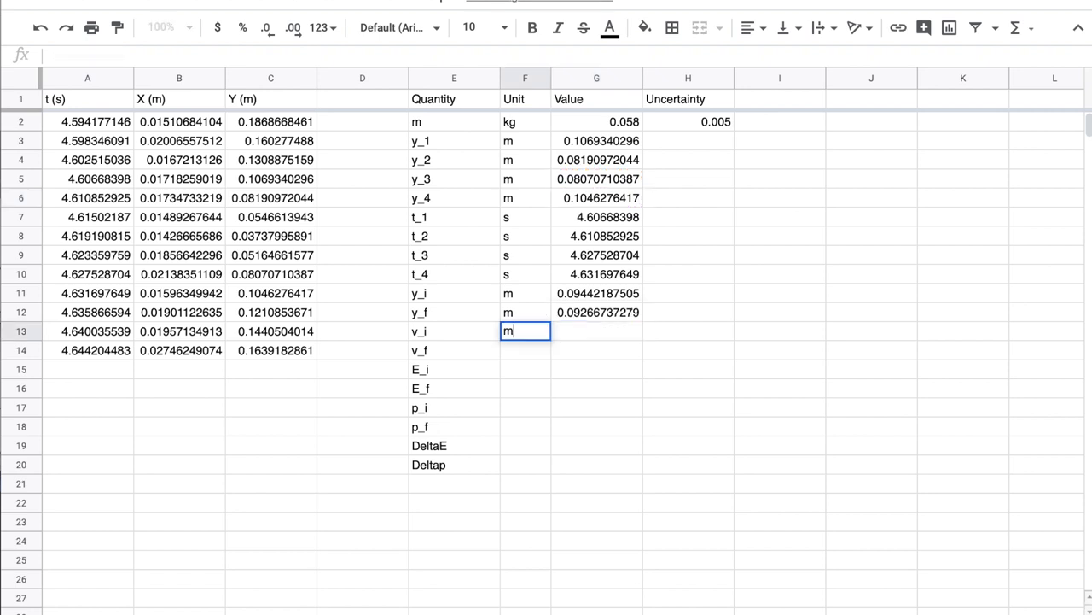
{"action": "type", "text": "/s"}
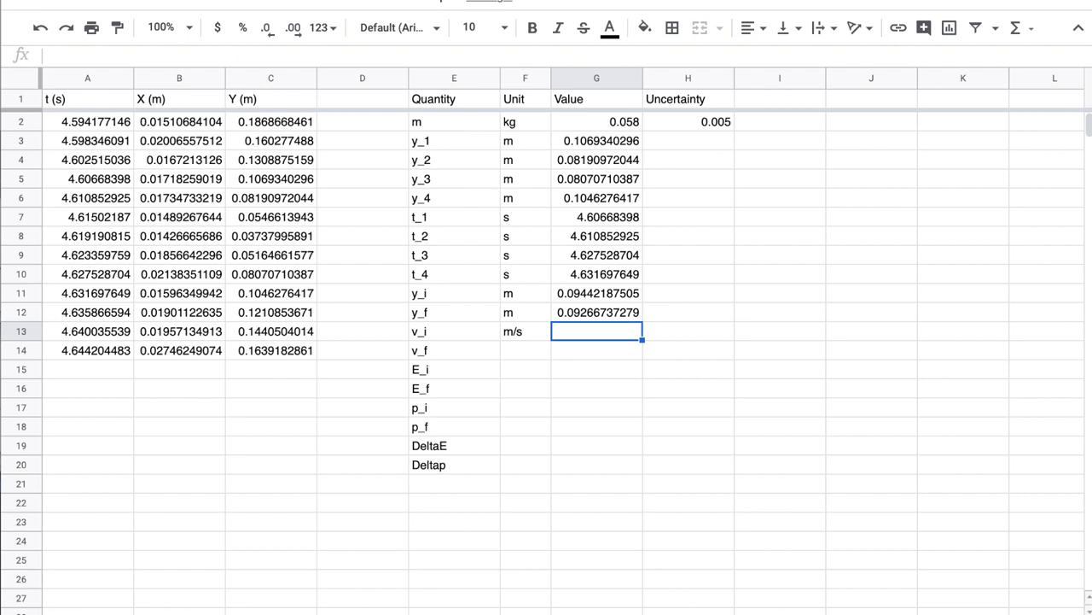
{"action": "type", "text": "="}
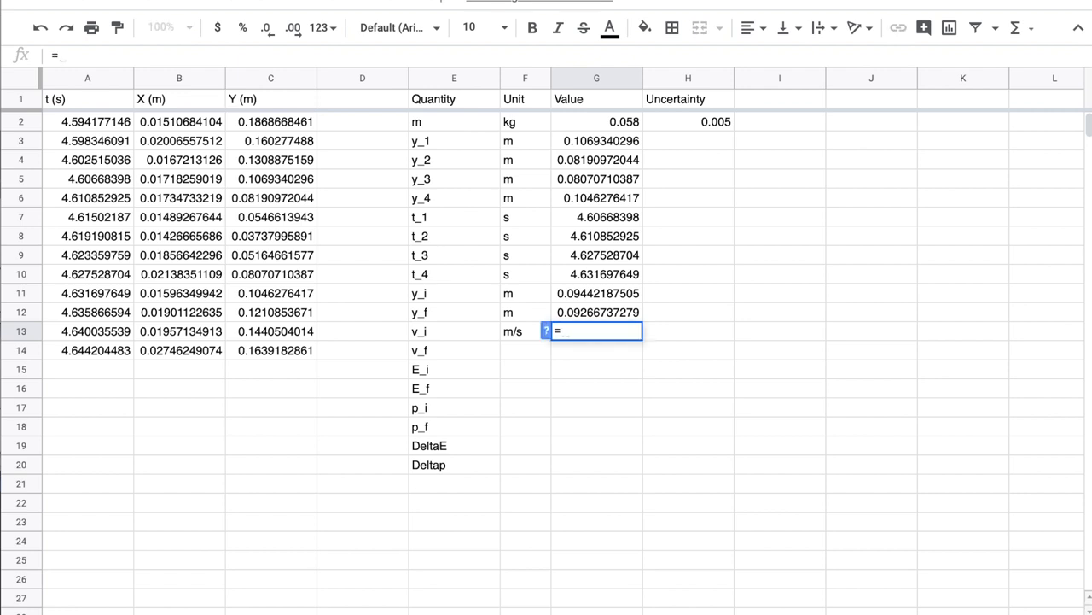
{"action": "type", "text": "("}
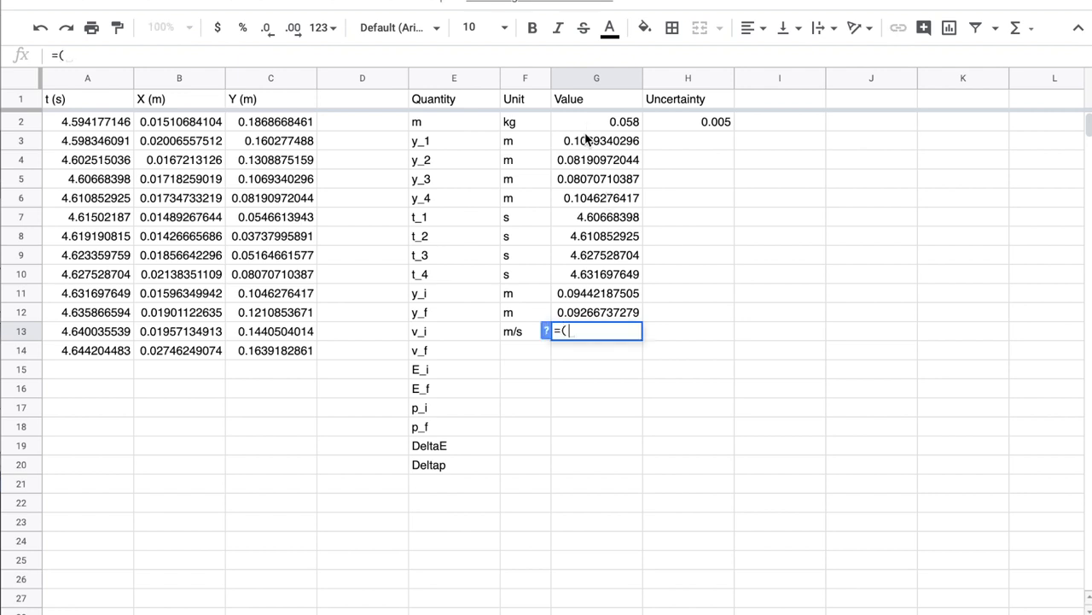
{"action": "left_click", "coordinate": [596, 141]}
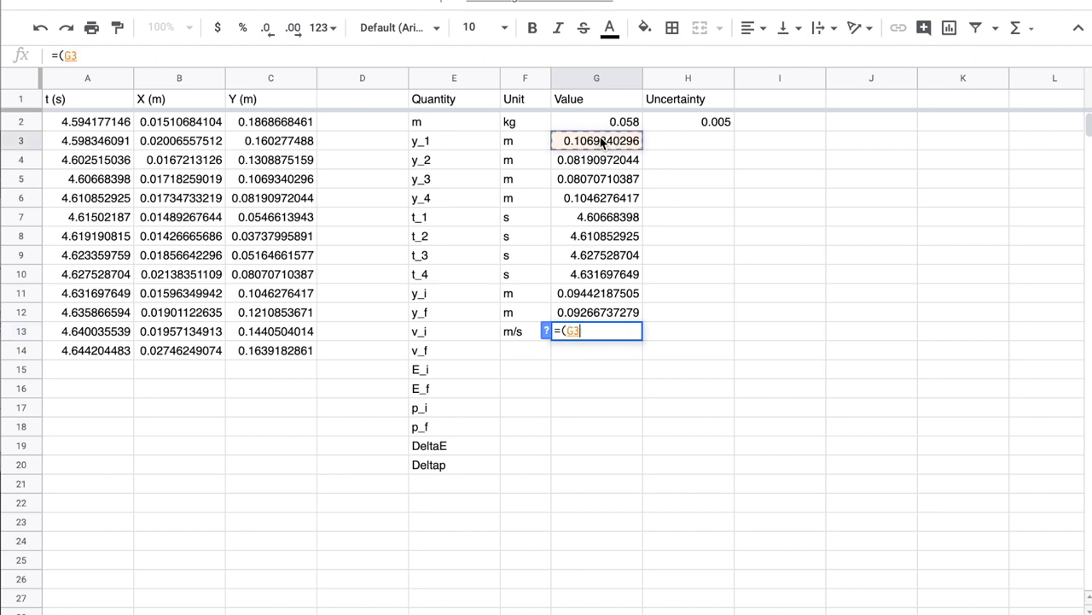
{"action": "left_click", "coordinate": [597, 160]}
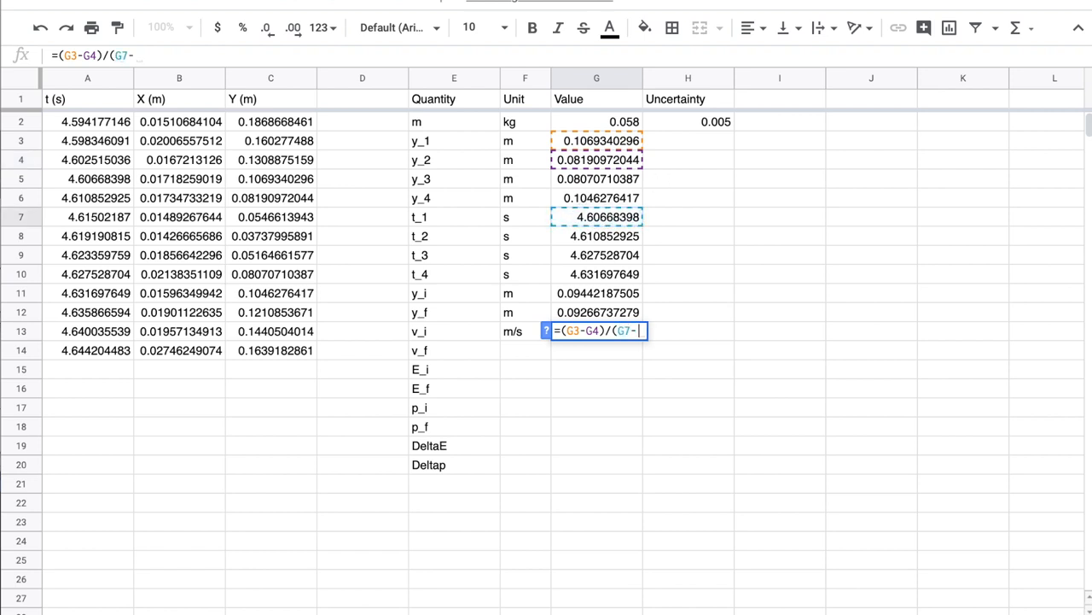
{"action": "key", "text": "enter"}
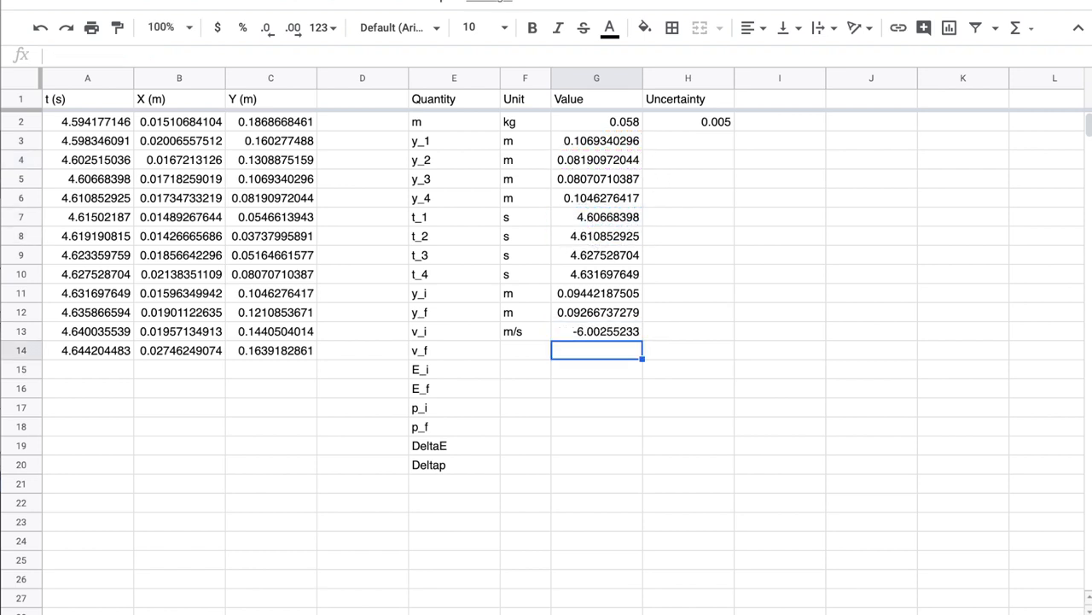
{"action": "left_click", "coordinate": [596, 331]}
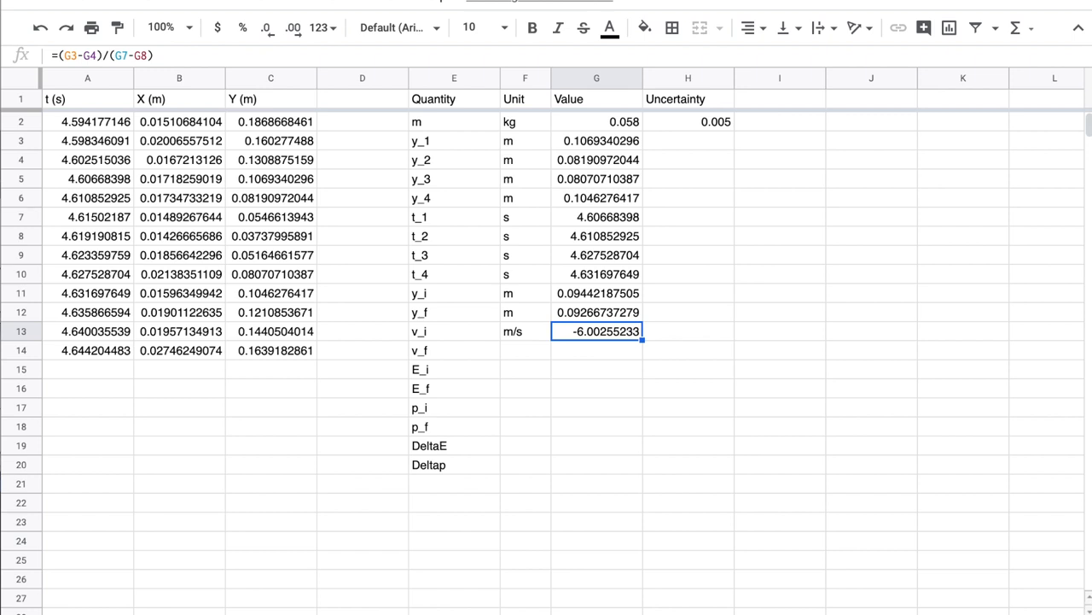
{"action": "left_click", "coordinate": [525, 331]}
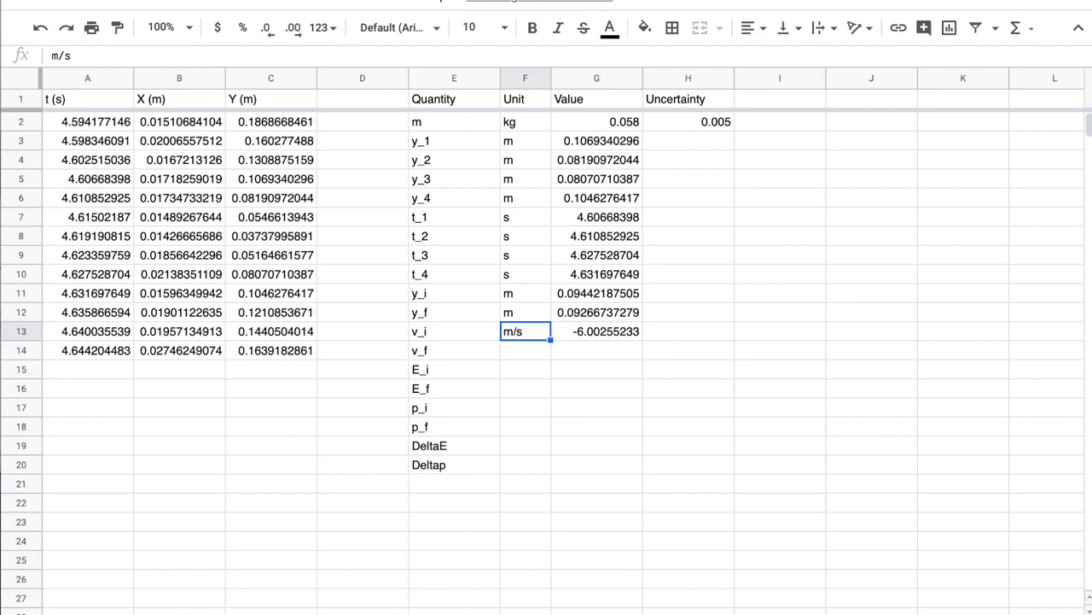
{"action": "left_click", "coordinate": [525, 464]}
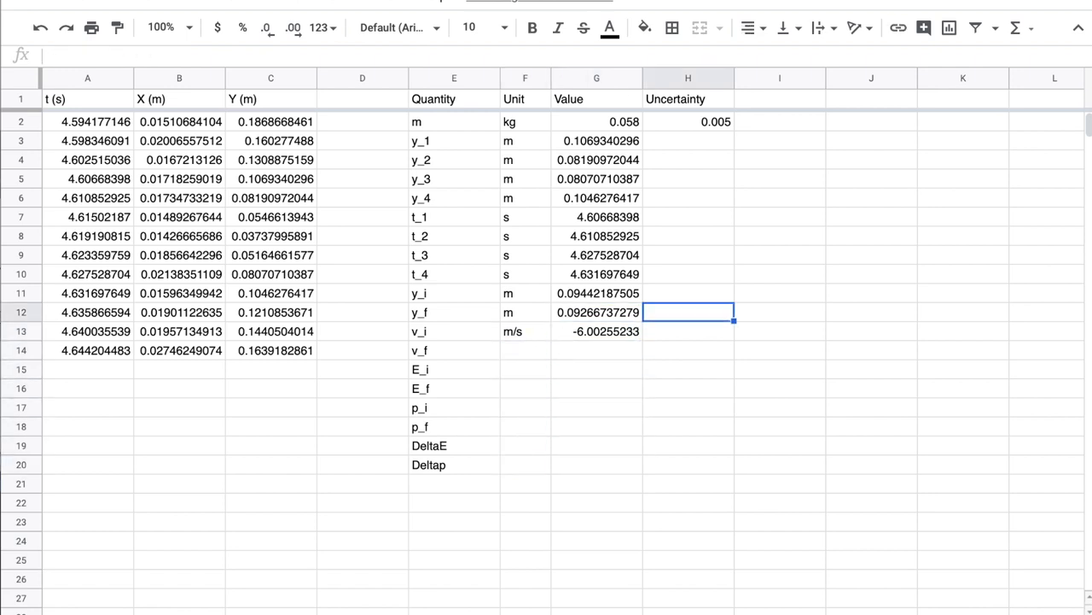
{"action": "left_click", "coordinate": [688, 159]}
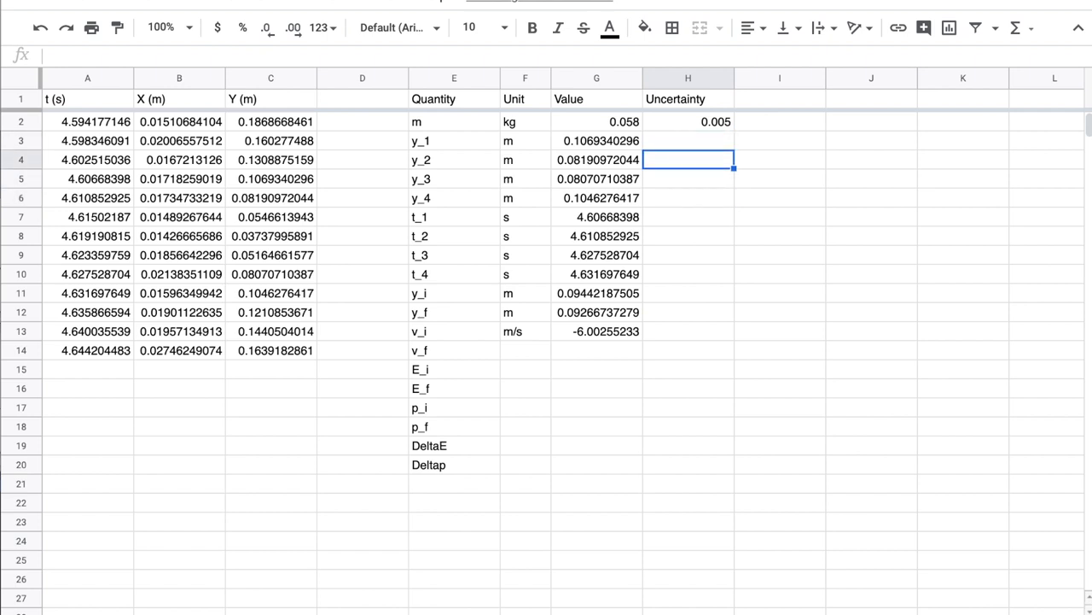
{"action": "left_click", "coordinate": [688, 465]}
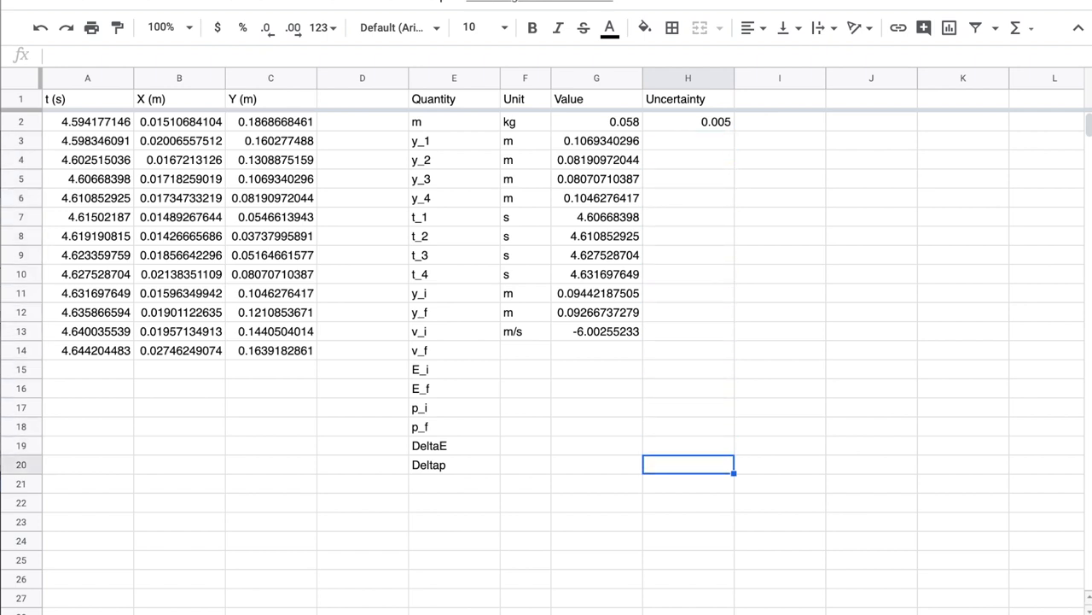